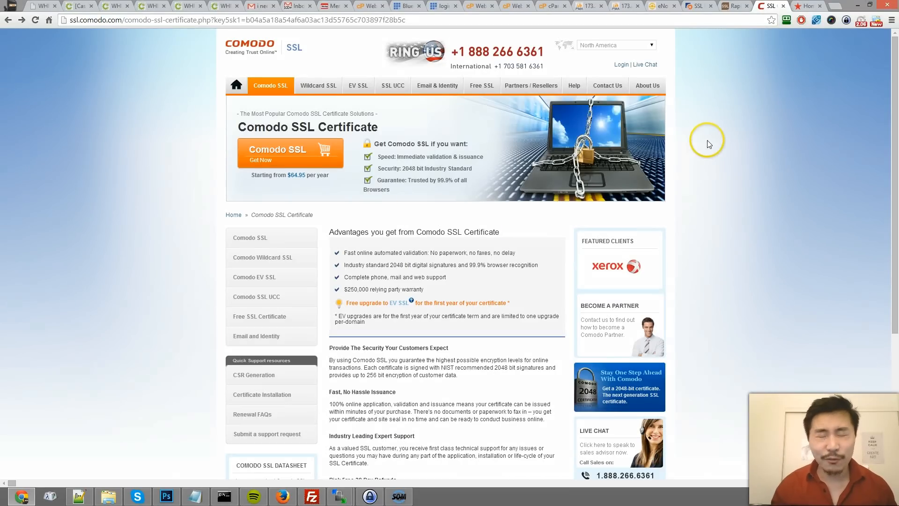
{"action": "mouse_move", "coordinate": [674, 61]}
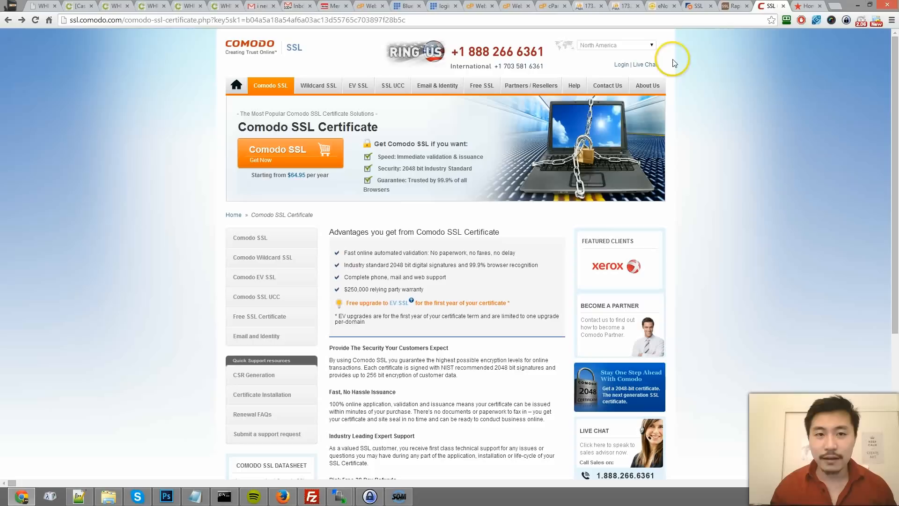
{"action": "mouse_move", "coordinate": [466, 207]}
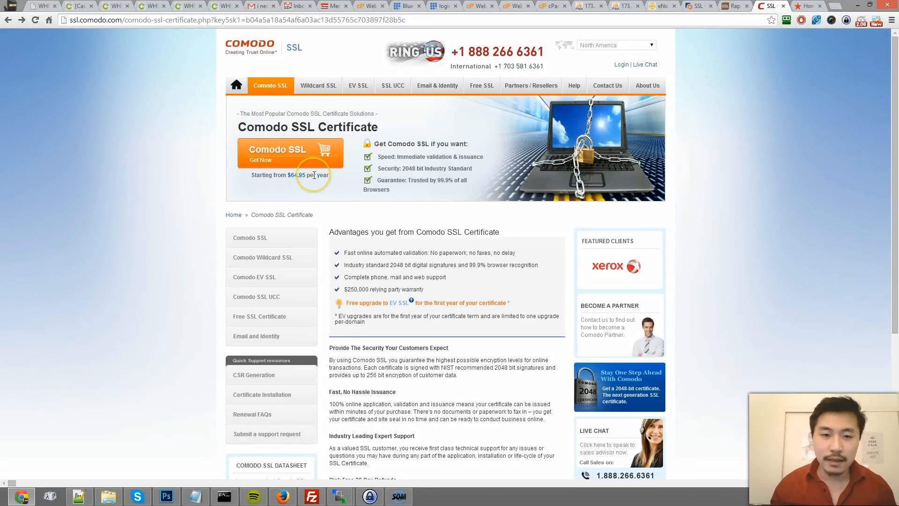
Open a blank Generate an SSL Certificate and Signing Request form in a new tab.
{"action": "scroll", "scroll_direction": "down", "scroll_amount": 3}
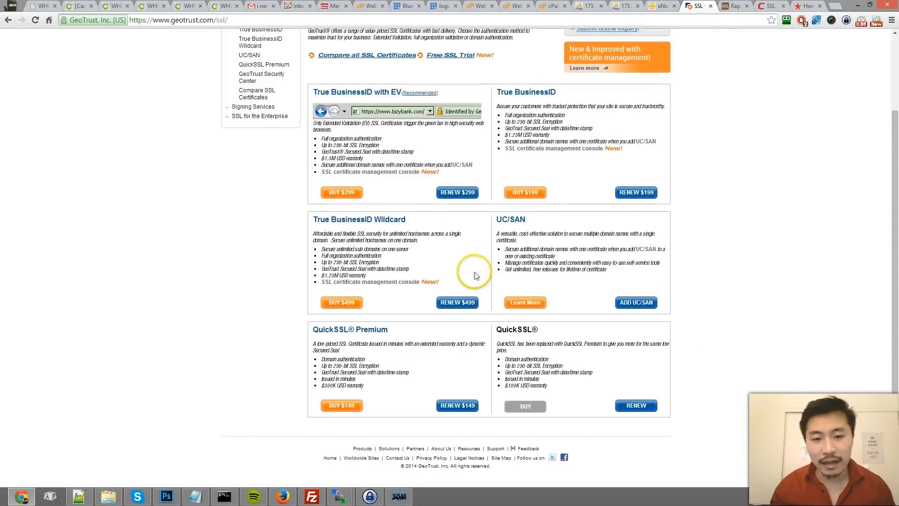
{"action": "mouse_move", "coordinate": [349, 412]}
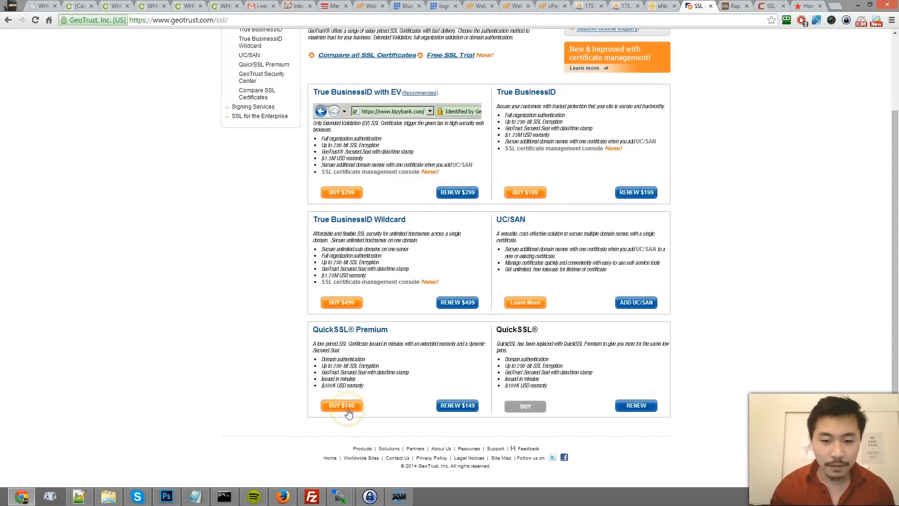
{"action": "mouse_move", "coordinate": [342, 405]}
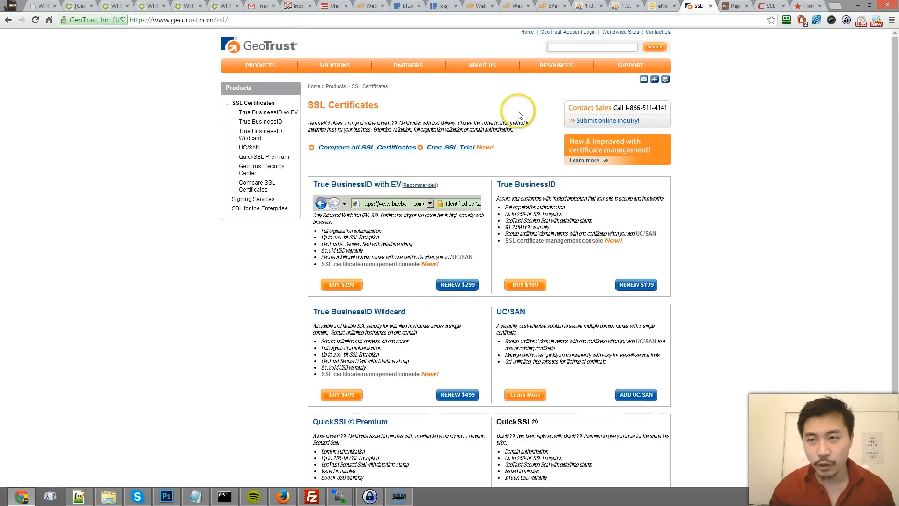
{"action": "left_click", "coordinate": [734, 6]}
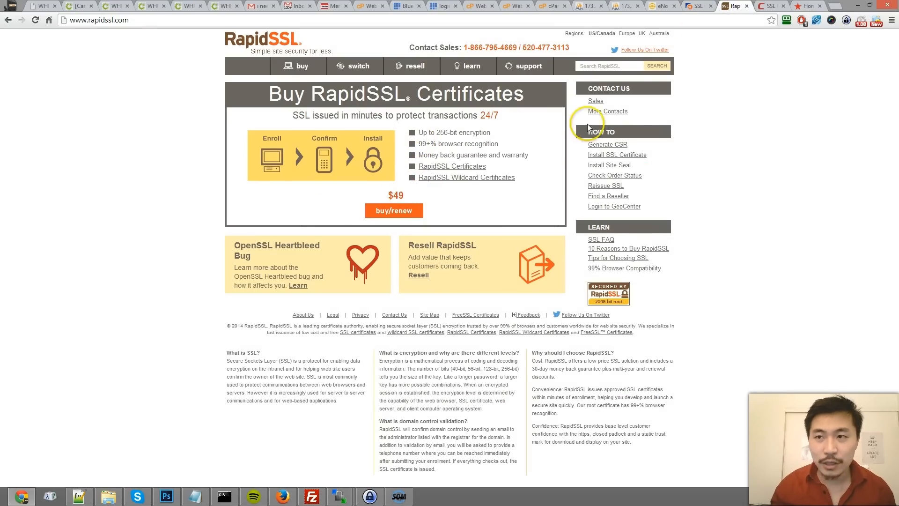
{"action": "mouse_move", "coordinate": [407, 199]}
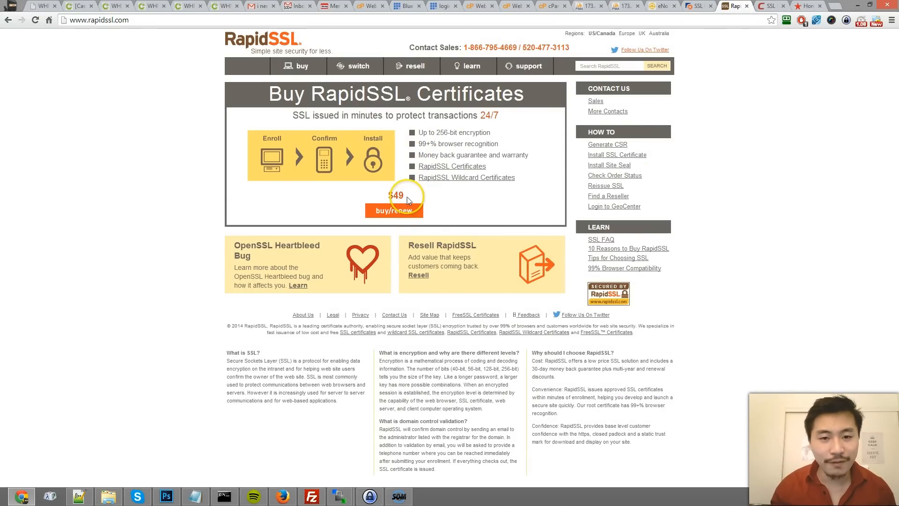
{"action": "mouse_move", "coordinate": [396, 127]}
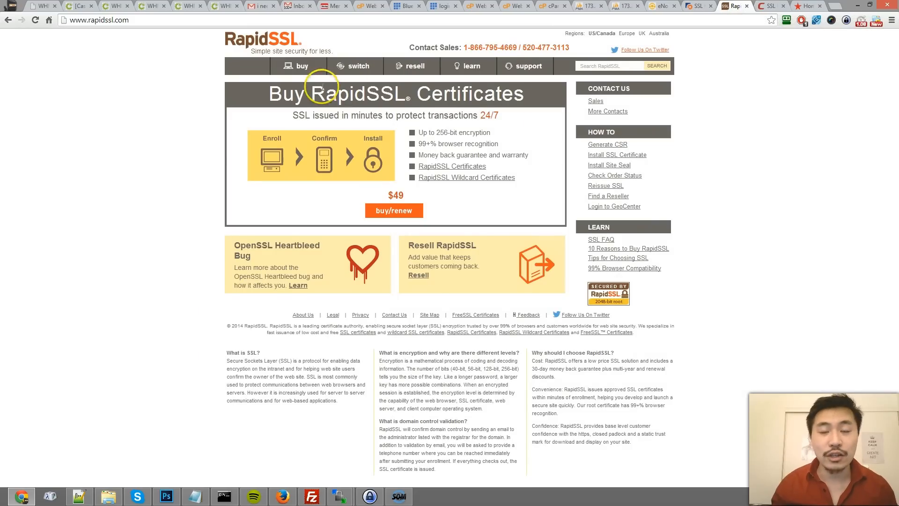
{"action": "mouse_move", "coordinate": [763, 155]}
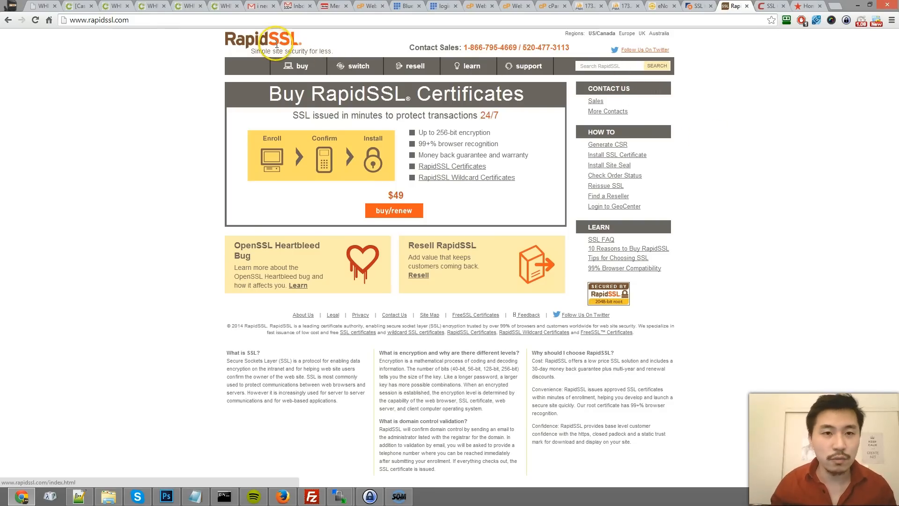
{"action": "mouse_move", "coordinate": [694, 125]}
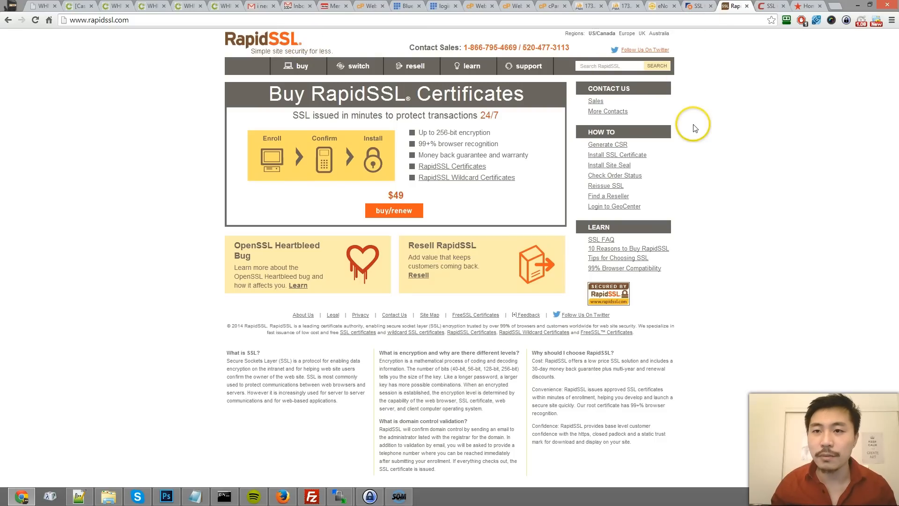
{"action": "mouse_move", "coordinate": [704, 93]}
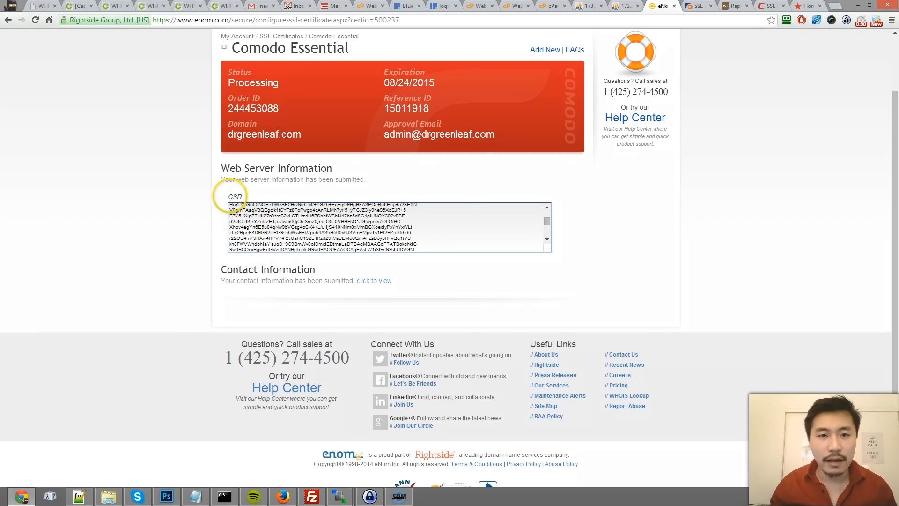
{"action": "mouse_move", "coordinate": [566, 140]}
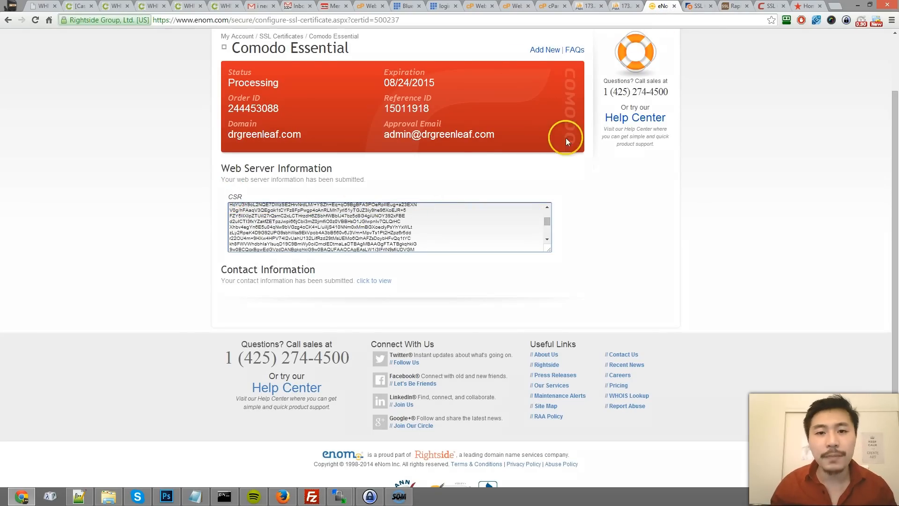
{"action": "left_click", "coordinate": [479, 5]}
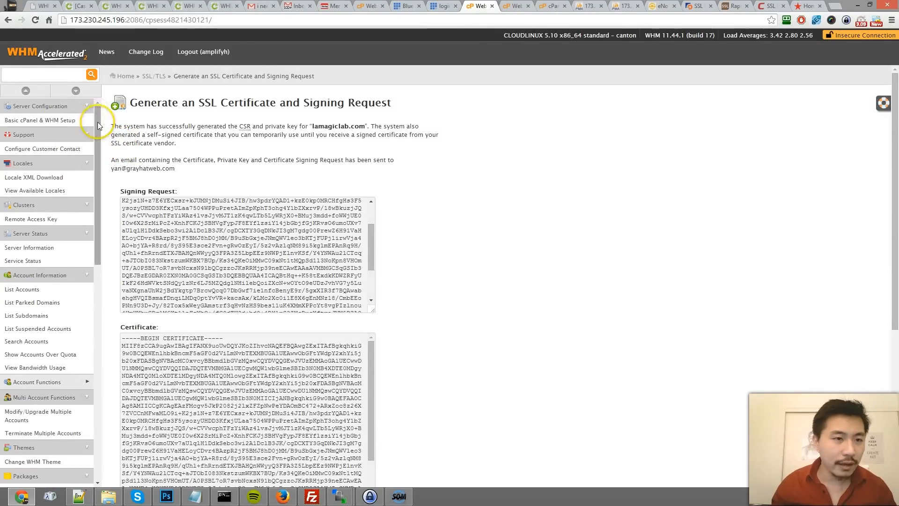
{"action": "scroll", "scroll_direction": "down", "scroll_amount": 3}
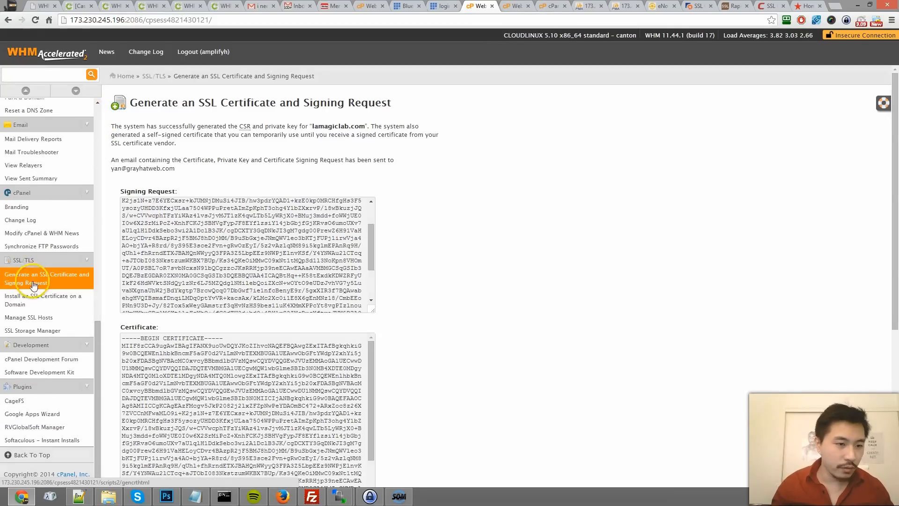
{"action": "mouse_move", "coordinate": [61, 287]}
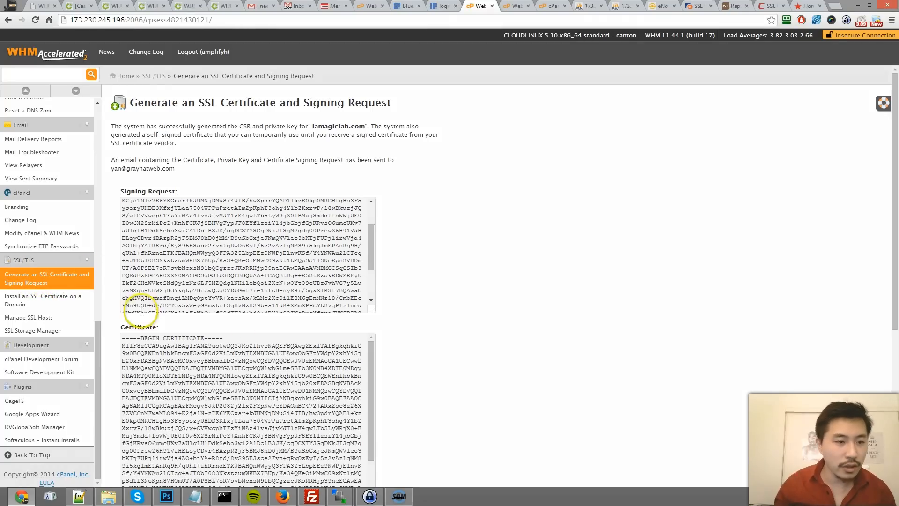
{"action": "right_click", "coordinate": [46, 279]}
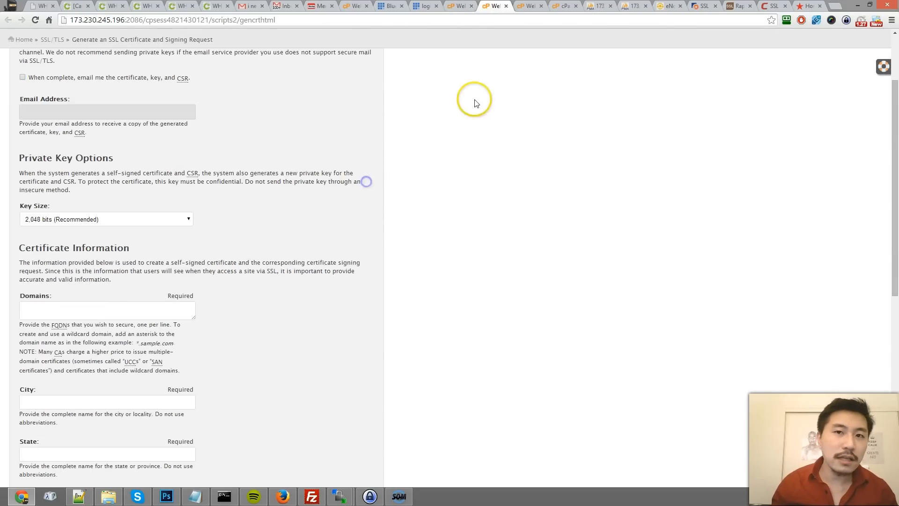
Choose a 4,096-bit key size and scroll to the earlier lamagiclab.com results.
{"action": "scroll", "scroll_direction": "up", "scroll_amount": 3}
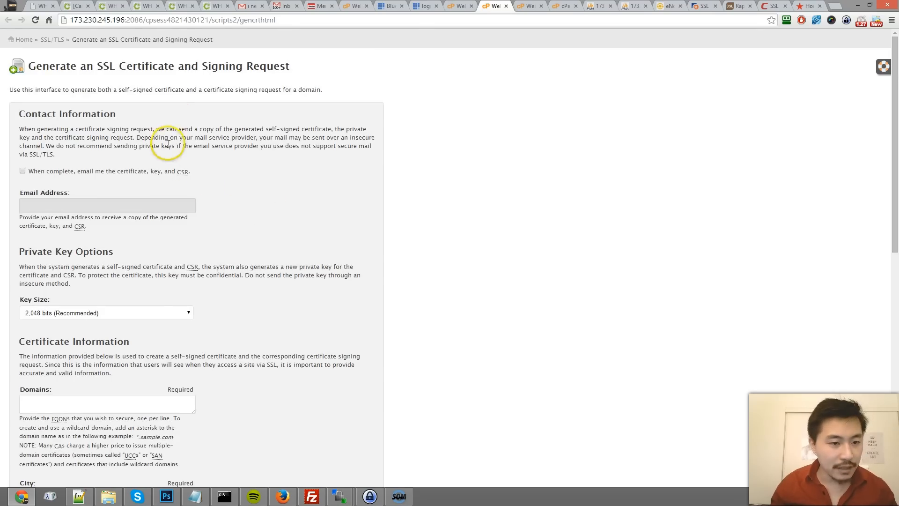
{"action": "scroll", "scroll_direction": "down", "scroll_amount": 3}
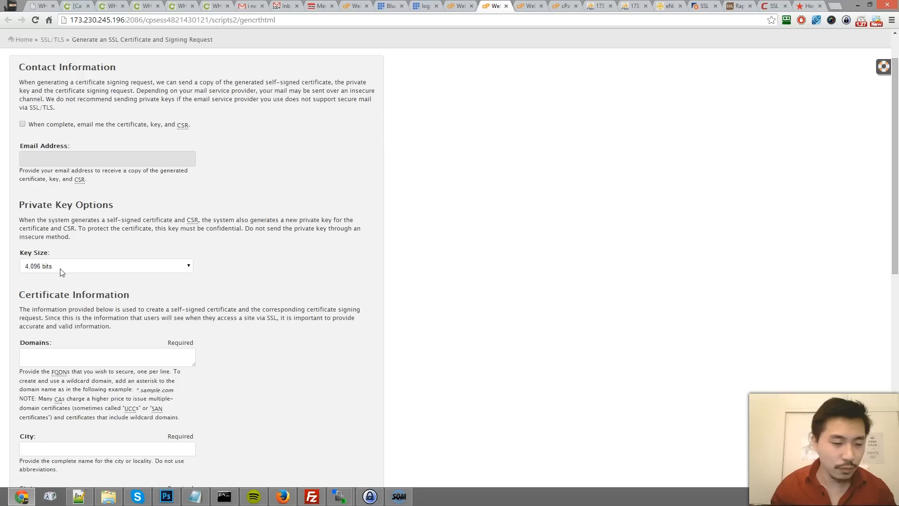
{"action": "left_click", "coordinate": [106, 266]}
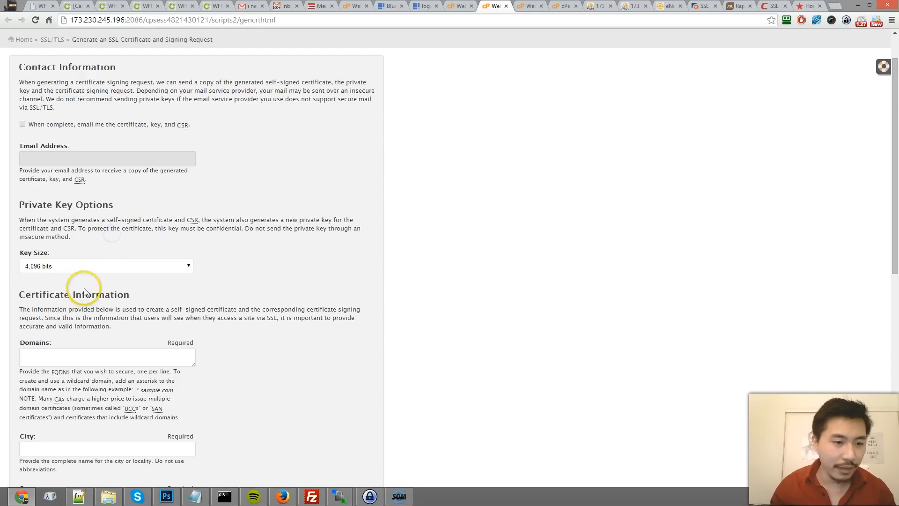
{"action": "scroll", "scroll_direction": "down", "scroll_amount": 3}
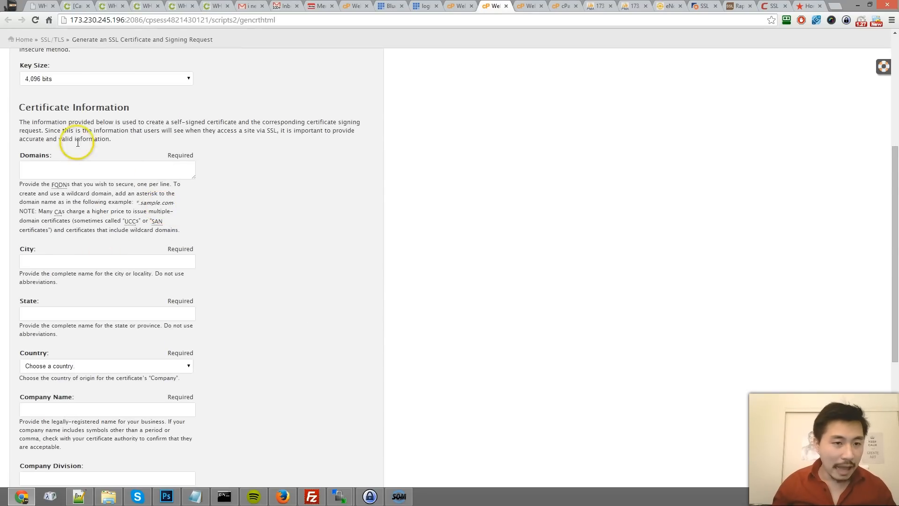
{"action": "scroll", "scroll_direction": "down", "scroll_amount": 3}
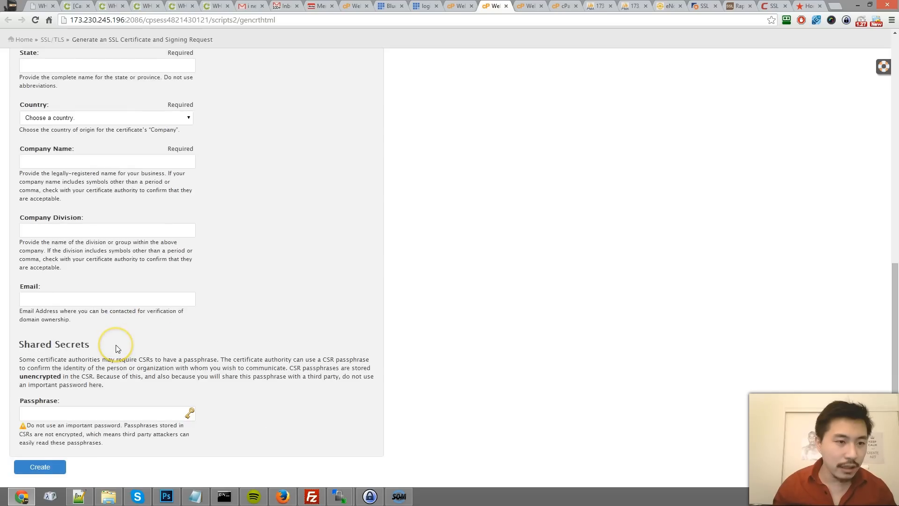
{"action": "mouse_move", "coordinate": [238, 270]}
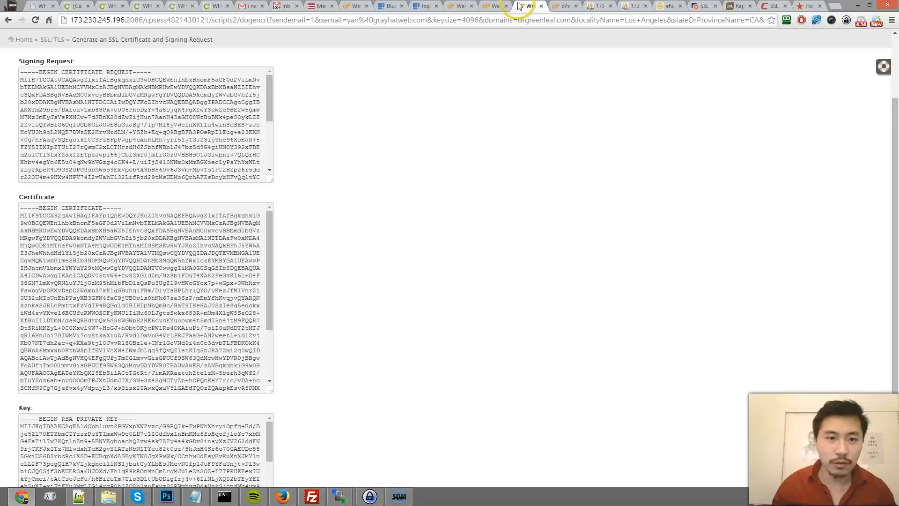
{"action": "scroll", "scroll_direction": "down", "scroll_amount": 3}
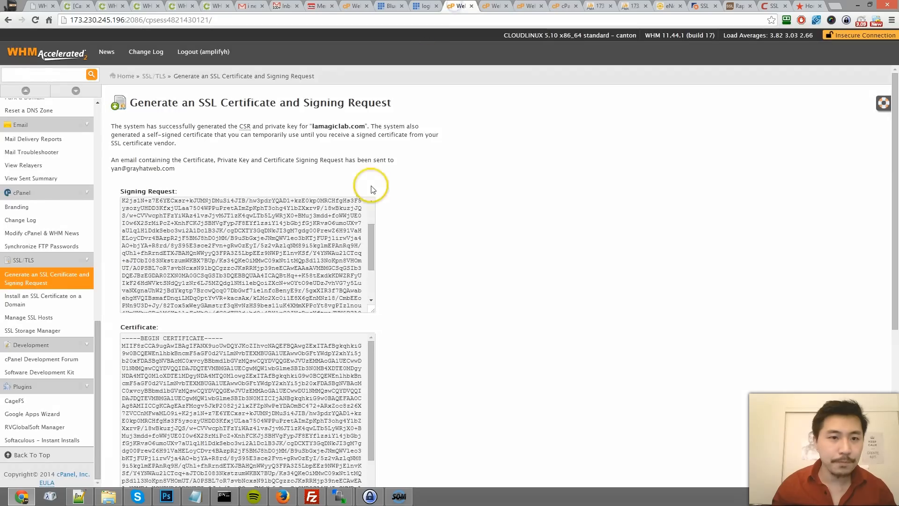
Copy the lamagiclab.com CSR from the Signing Request box and return to the eNom order.
{"action": "scroll", "scroll_direction": "down", "scroll_amount": 3}
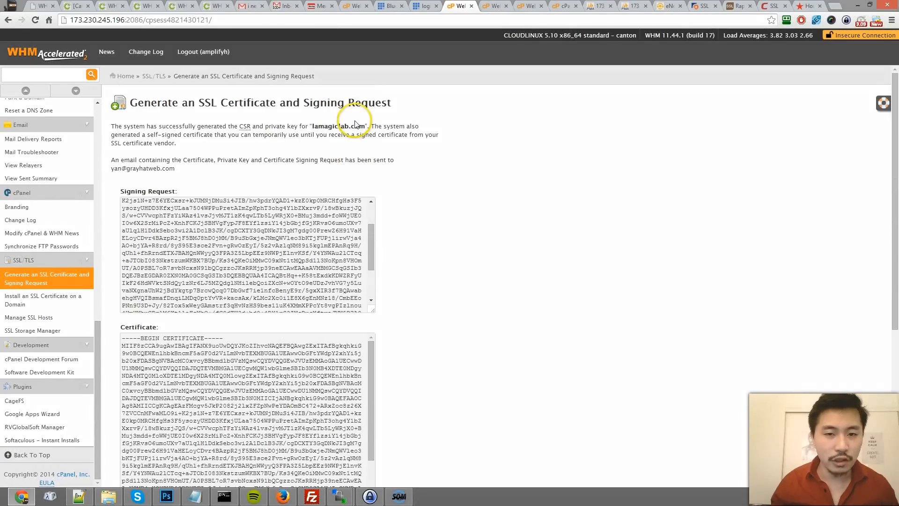
{"action": "scroll", "scroll_direction": "down", "scroll_amount": 3}
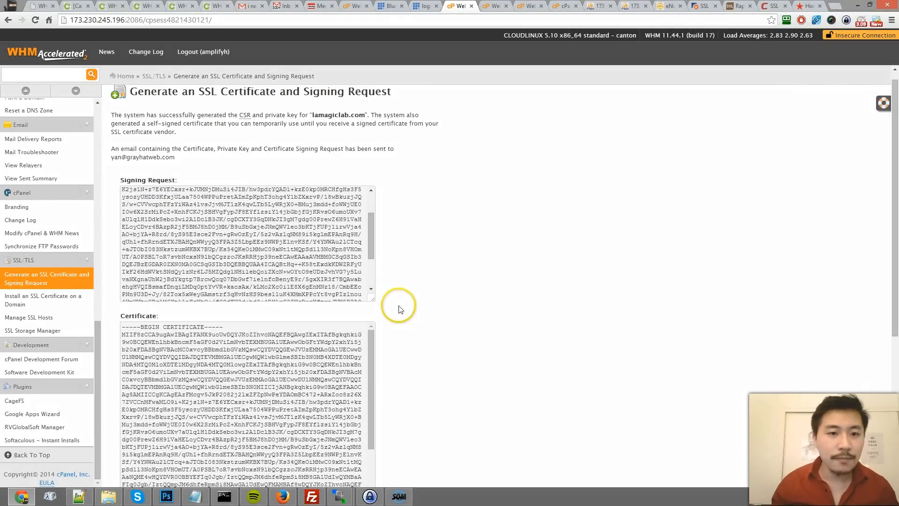
{"action": "triple_click", "coordinate": [246, 241]}
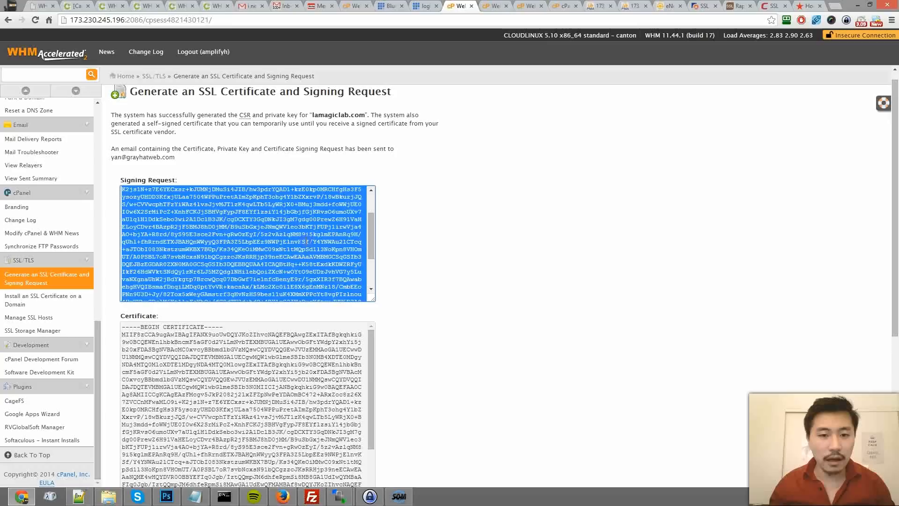
{"action": "left_click", "coordinate": [618, 109]}
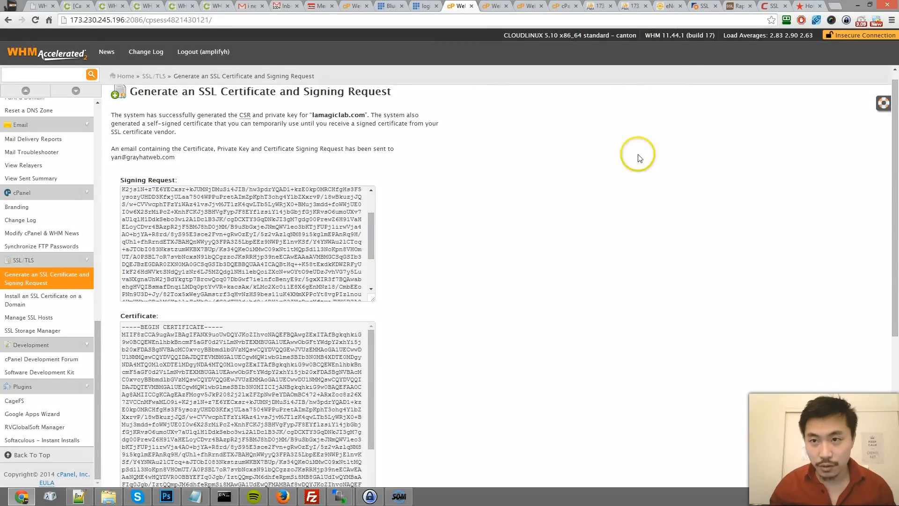
{"action": "left_click", "coordinate": [669, 6]}
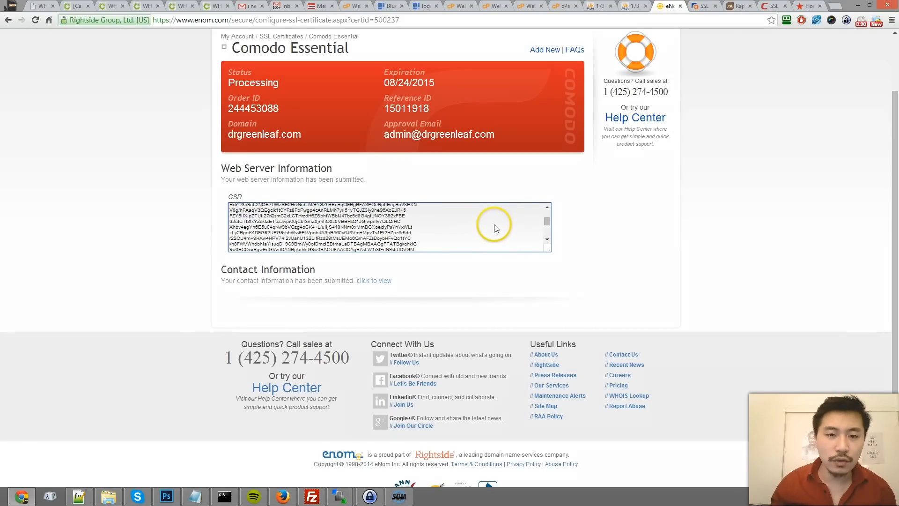
{"action": "mouse_move", "coordinate": [380, 141]}
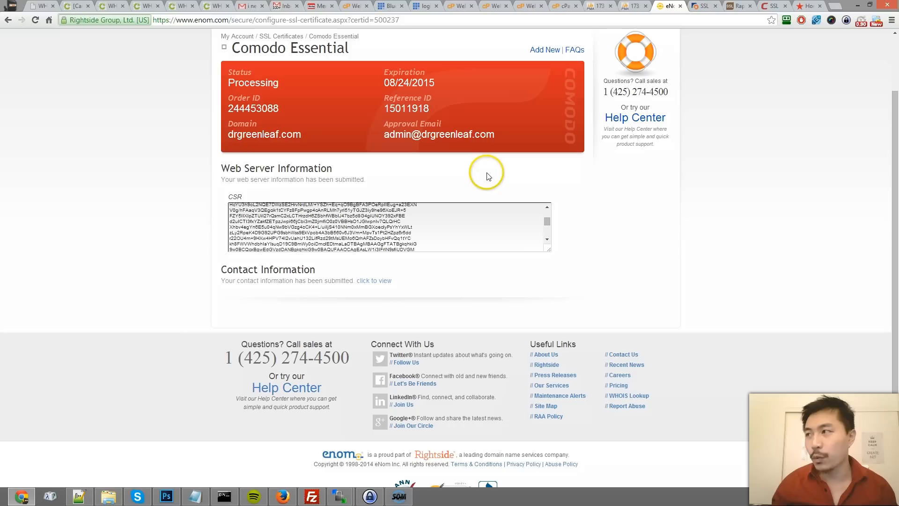
{"action": "mouse_move", "coordinate": [521, 174]}
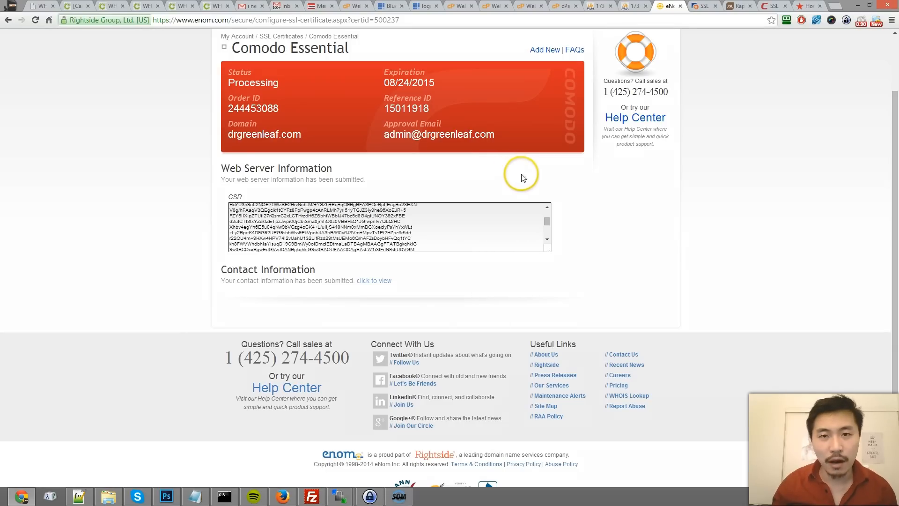
{"action": "mouse_move", "coordinate": [711, 215]}
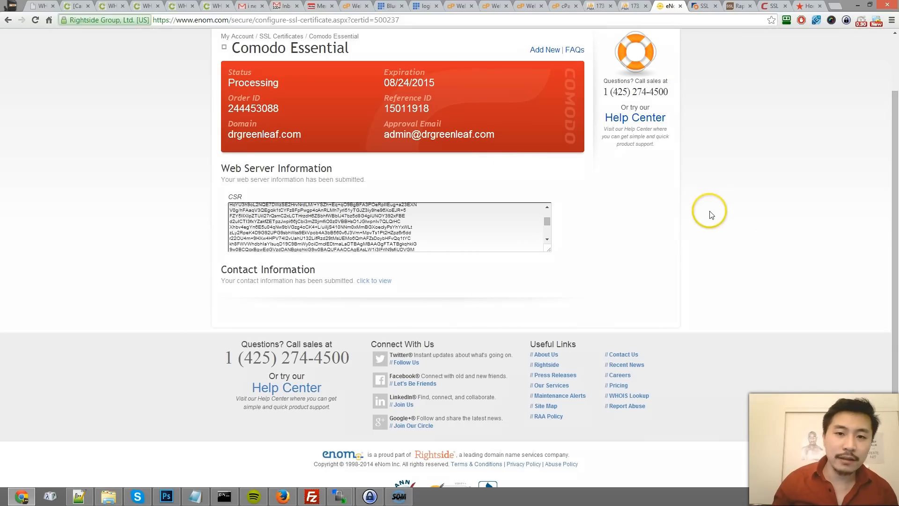
{"action": "mouse_move", "coordinate": [614, 229]}
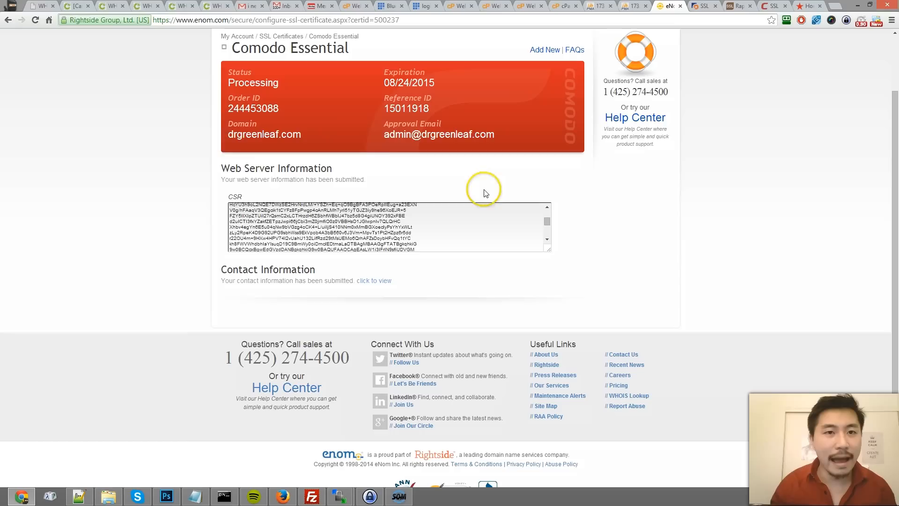
{"action": "mouse_move", "coordinate": [255, 15]}
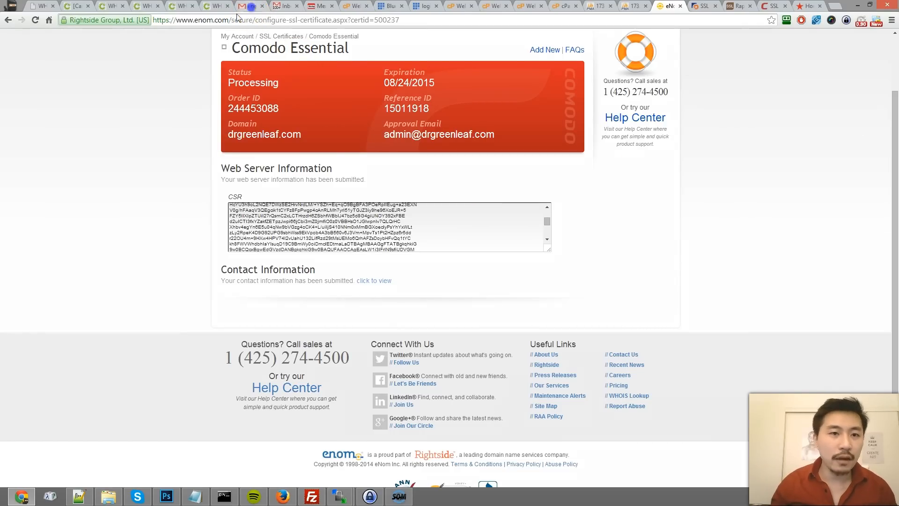
Close the Gmail draft, read Comodo's validation code email, then return to the site seal email.
{"action": "left_click", "coordinate": [251, 5]}
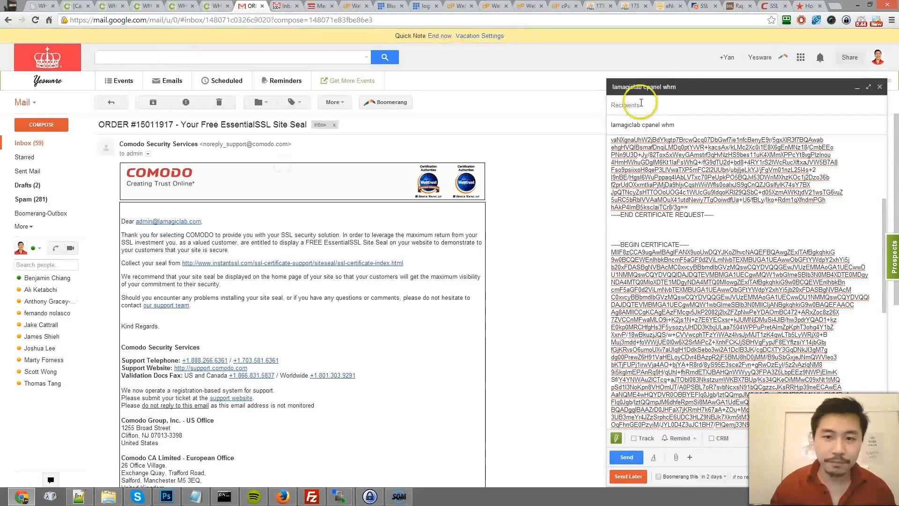
{"action": "left_click", "coordinate": [835, 102]}
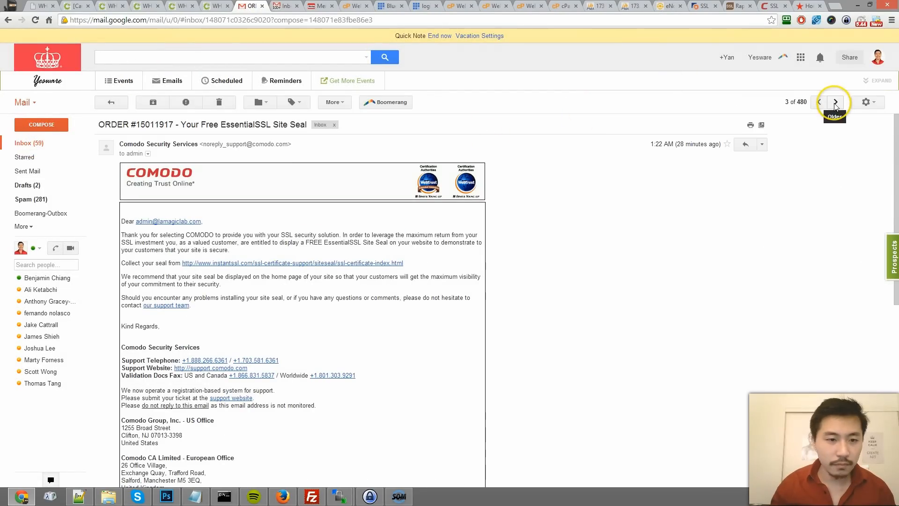
{"action": "left_click", "coordinate": [836, 102]}
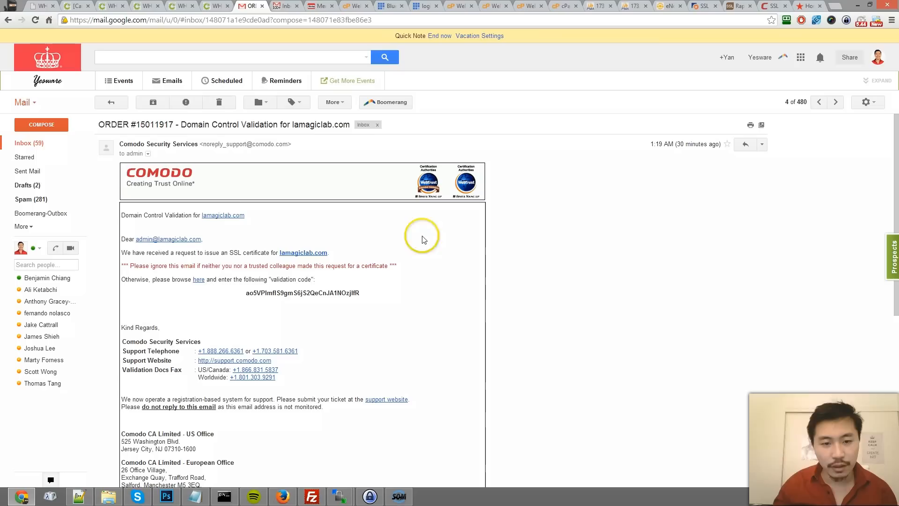
{"action": "mouse_move", "coordinate": [553, 224]}
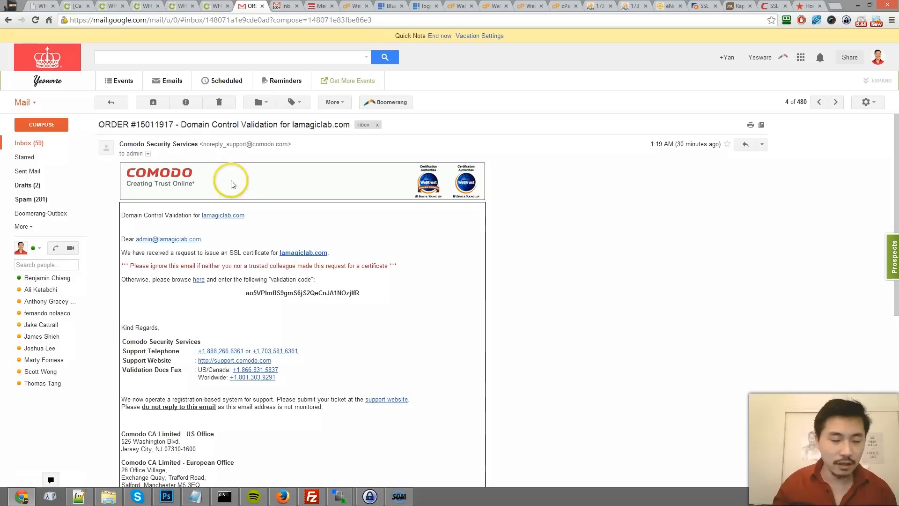
{"action": "mouse_move", "coordinate": [201, 197]}
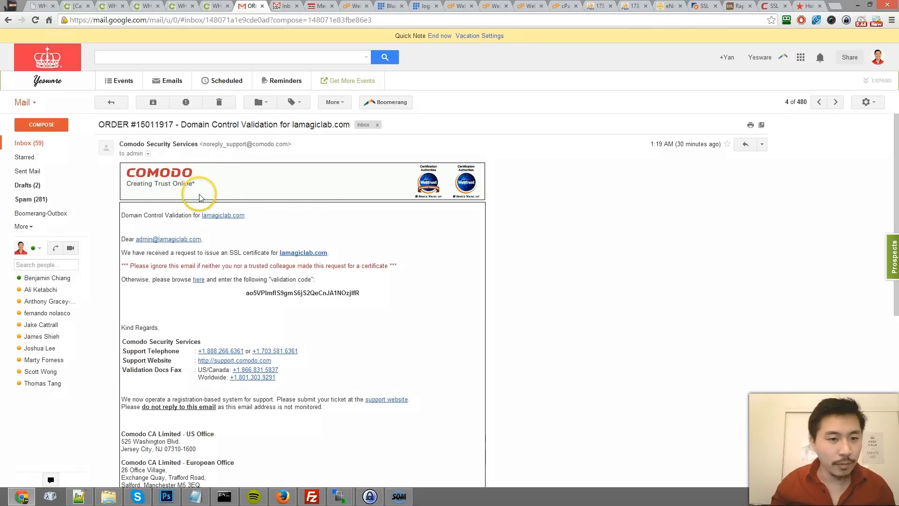
{"action": "scroll", "scroll_direction": "down", "scroll_amount": 3}
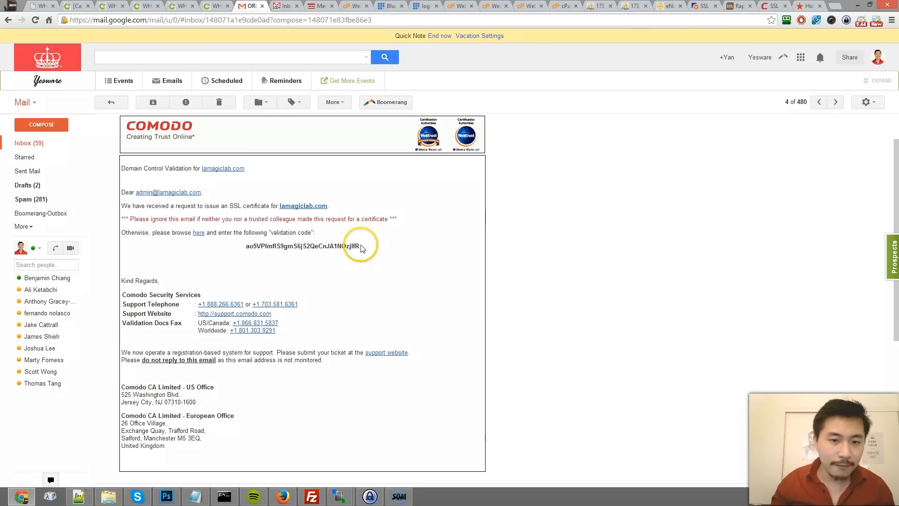
{"action": "mouse_move", "coordinate": [199, 232]}
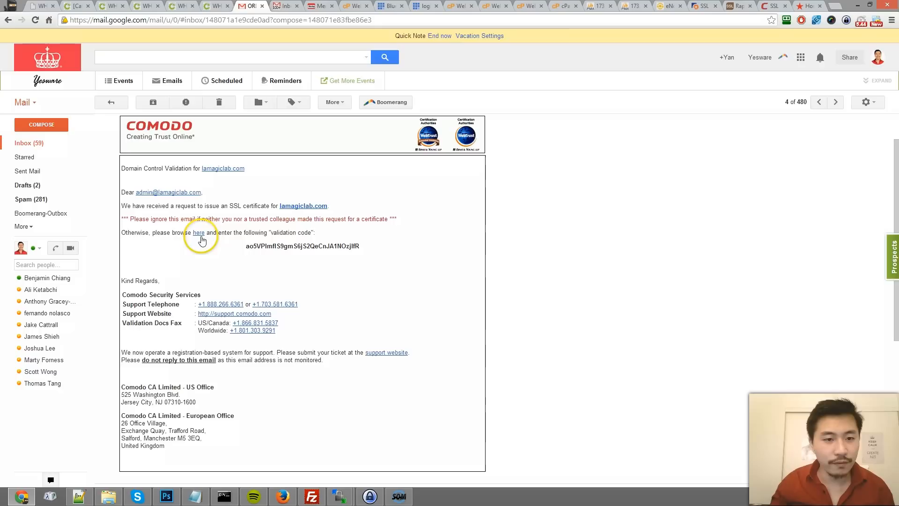
{"action": "left_click", "coordinate": [198, 232]}
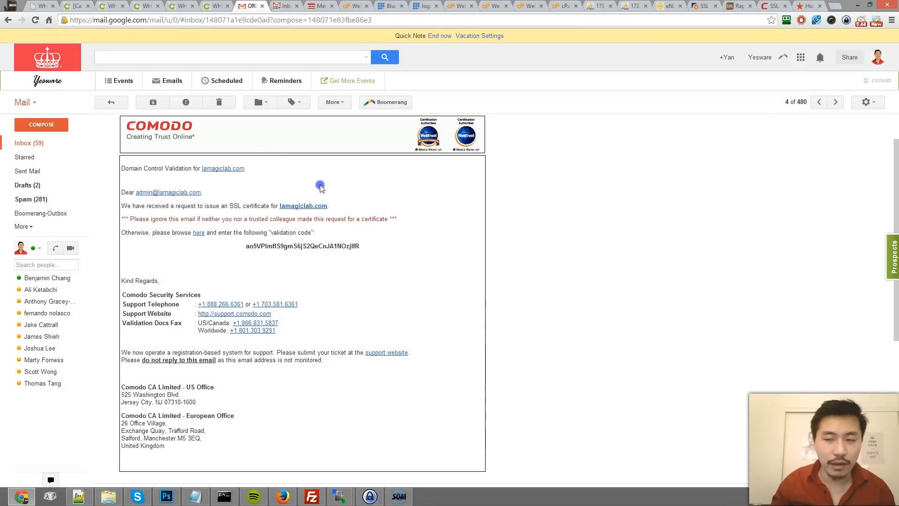
{"action": "left_click", "coordinate": [820, 102]}
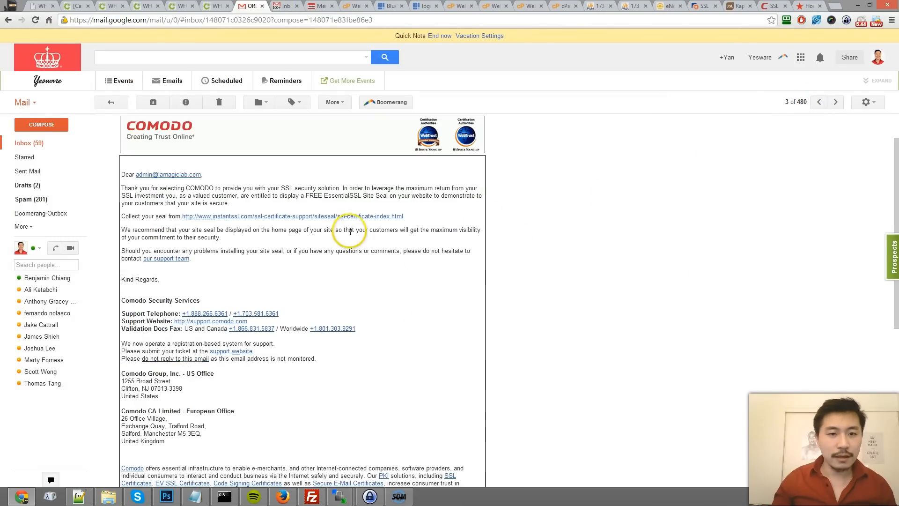
{"action": "mouse_move", "coordinate": [316, 226]}
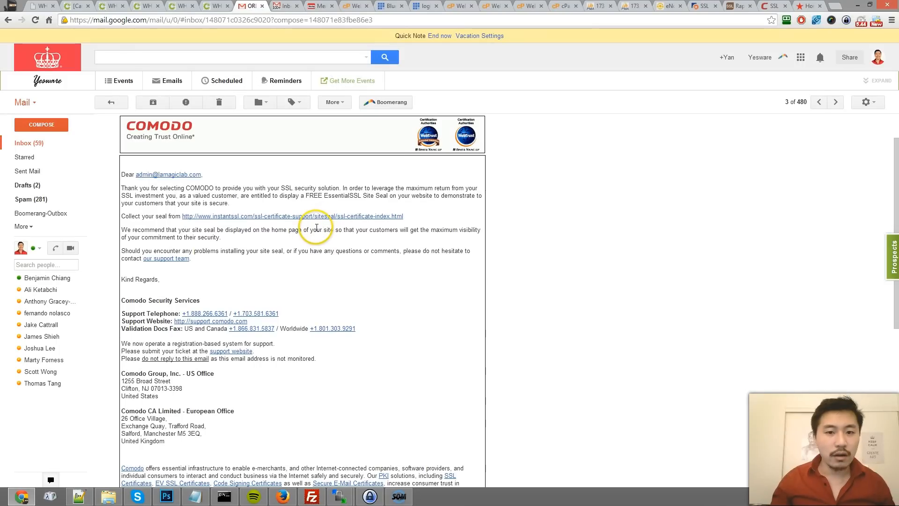
{"action": "mouse_move", "coordinate": [335, 248]}
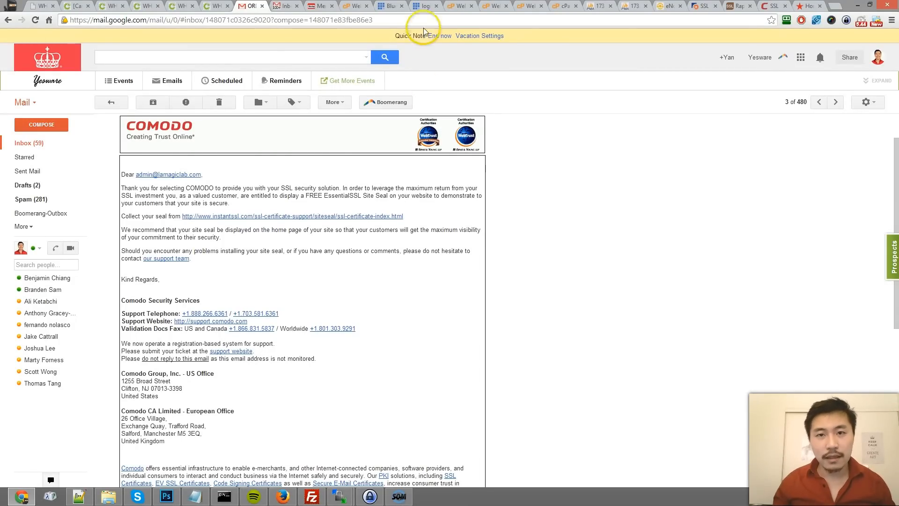
{"action": "left_click", "coordinate": [459, 5]}
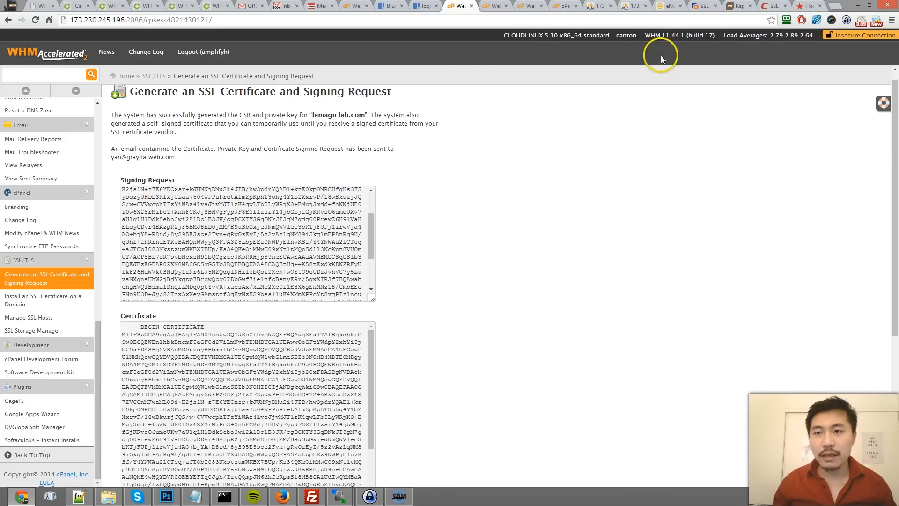
{"action": "mouse_move", "coordinate": [595, 128]}
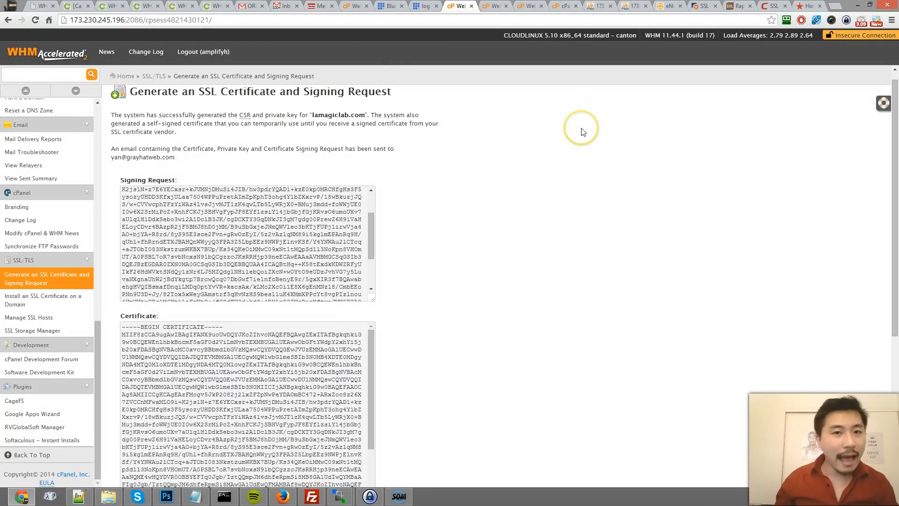
{"action": "left_click", "coordinate": [247, 6]}
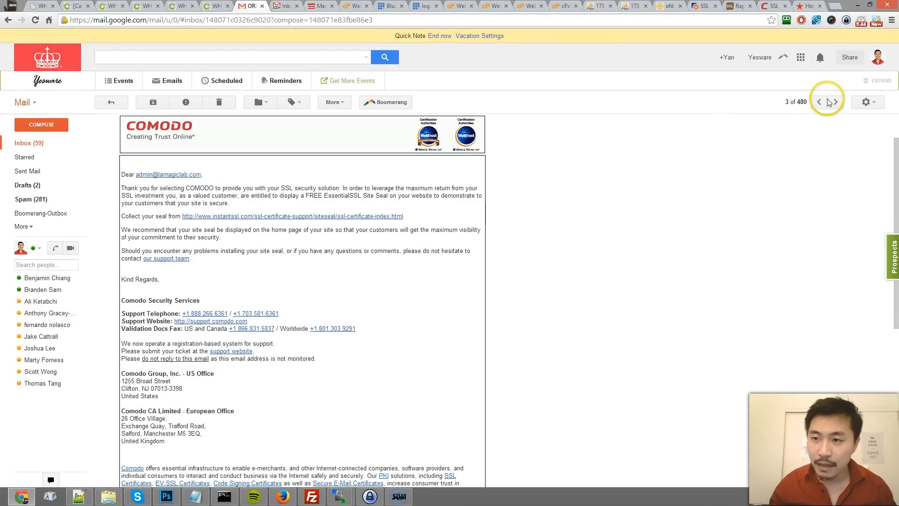
{"action": "mouse_move", "coordinate": [819, 103]}
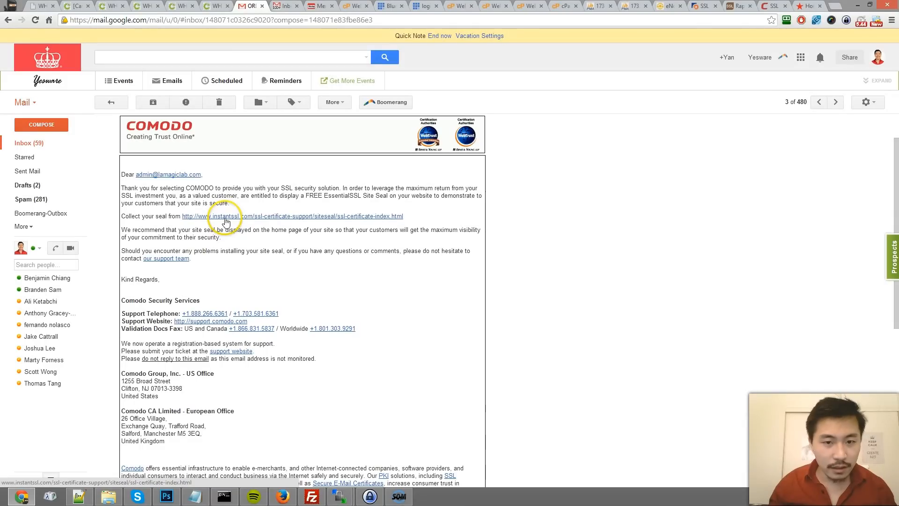
Briefly open and close the site seal link, then move to the newer certificate email.
{"action": "left_click", "coordinate": [222, 216]}
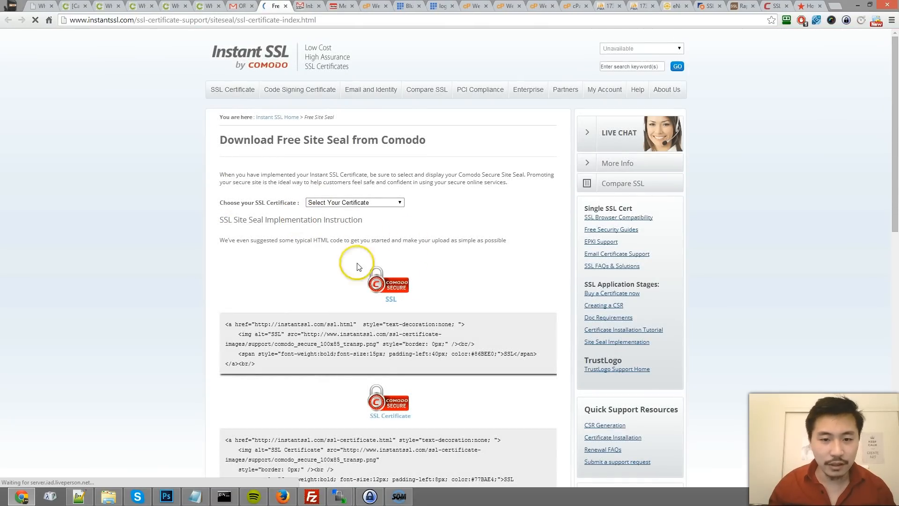
{"action": "left_click", "coordinate": [240, 6]}
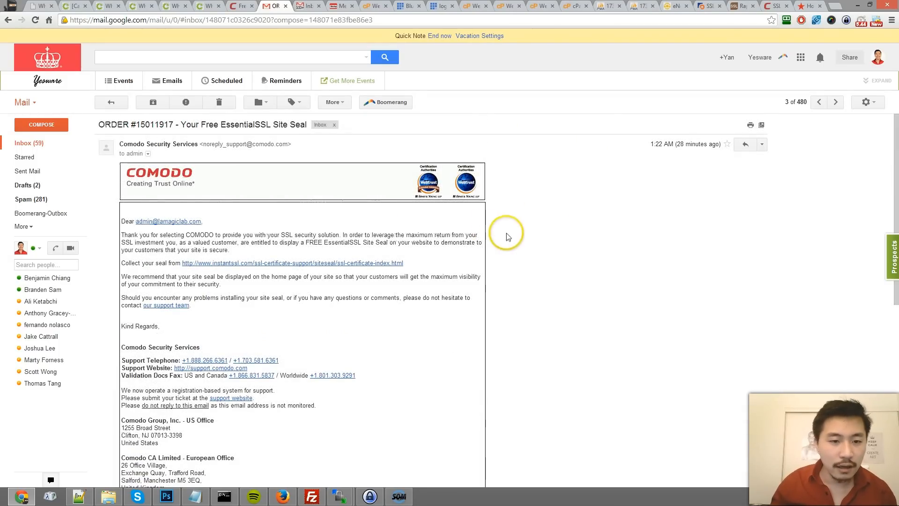
{"action": "left_click", "coordinate": [819, 102]}
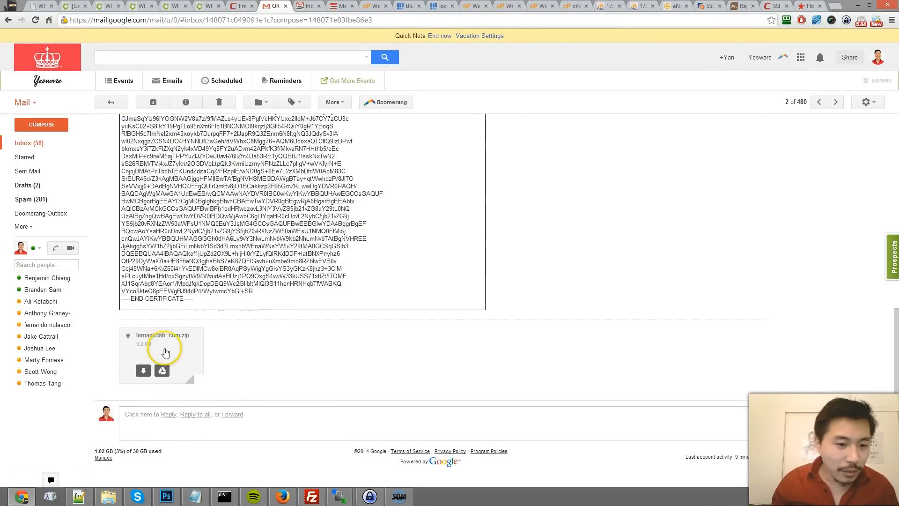
Open lamagiclab_com.zip in WinRAR, extract its five files to Downloads, then return to WHM.
{"action": "left_click", "coordinate": [143, 371]}
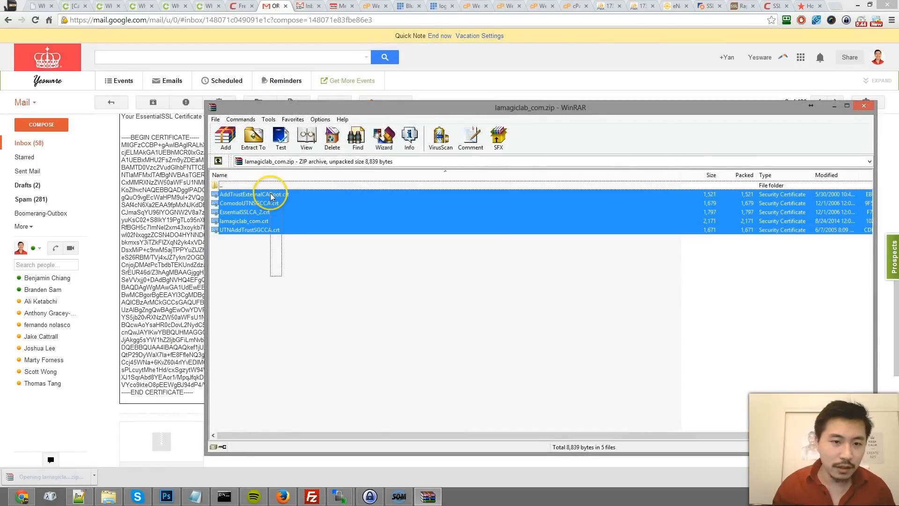
{"action": "left_click", "coordinate": [254, 137]}
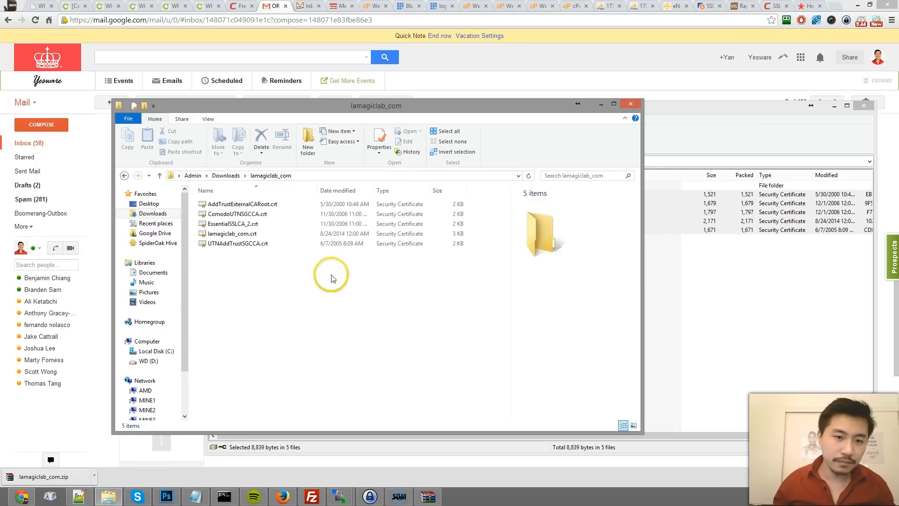
{"action": "mouse_move", "coordinate": [476, 108]}
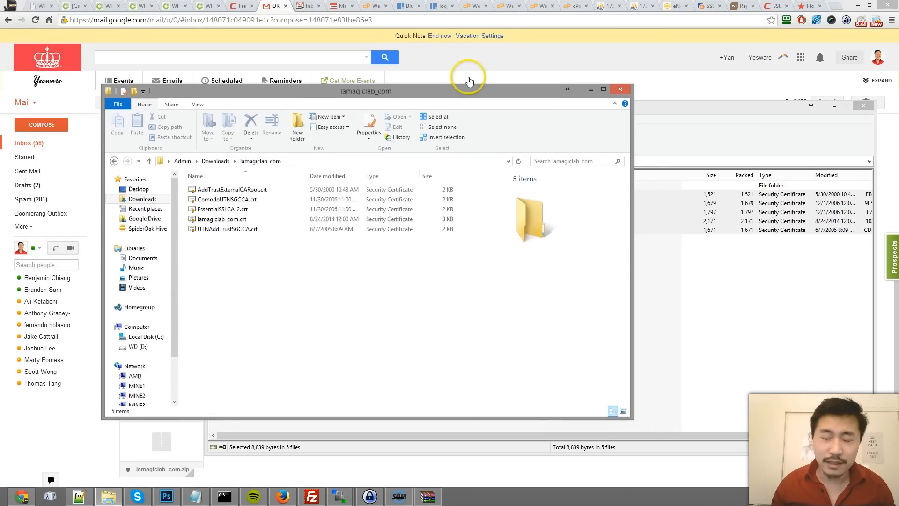
{"action": "mouse_move", "coordinate": [472, 74]}
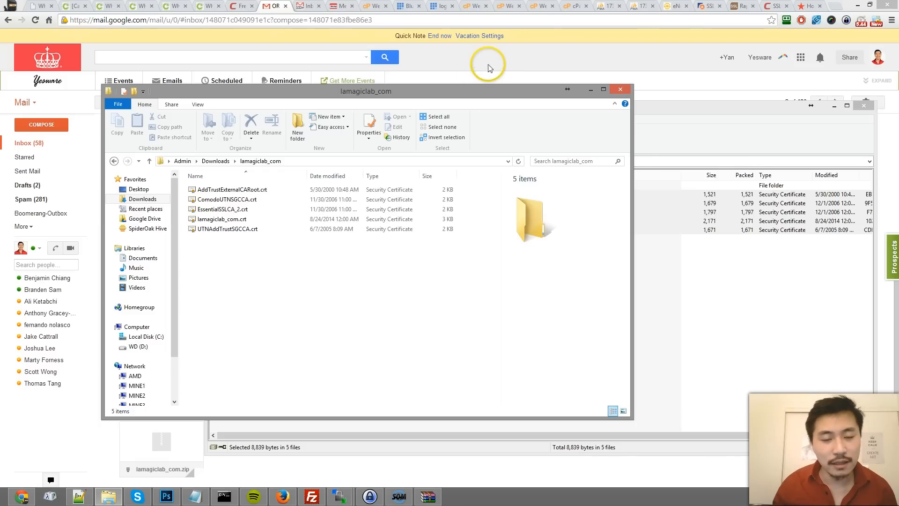
{"action": "mouse_move", "coordinate": [489, 67]}
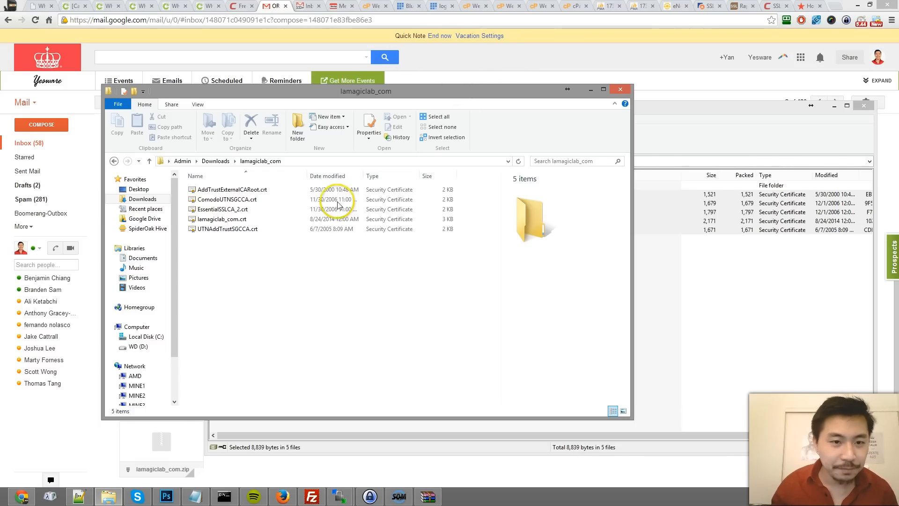
{"action": "left_click", "coordinate": [232, 190]}
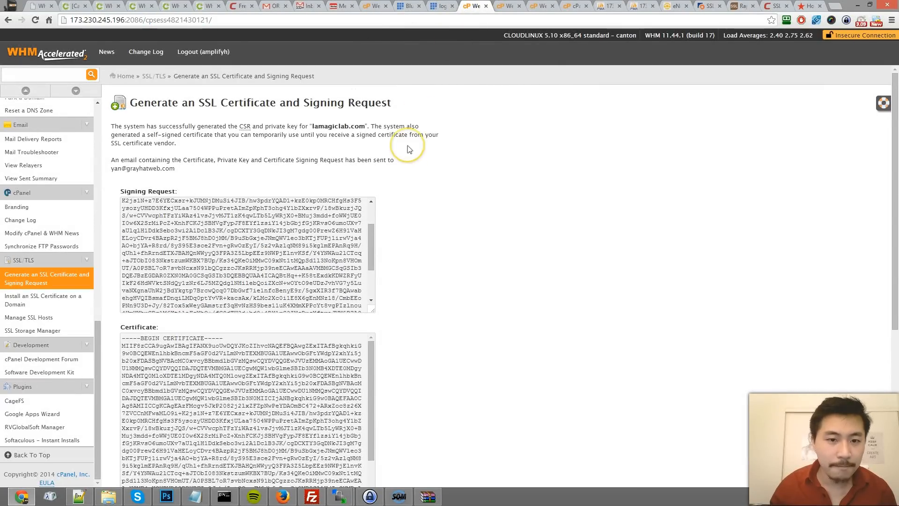
Copy the signing request, certificate and key into a labelled Notepad++ file.
{"action": "scroll", "scroll_direction": "down", "scroll_amount": 3}
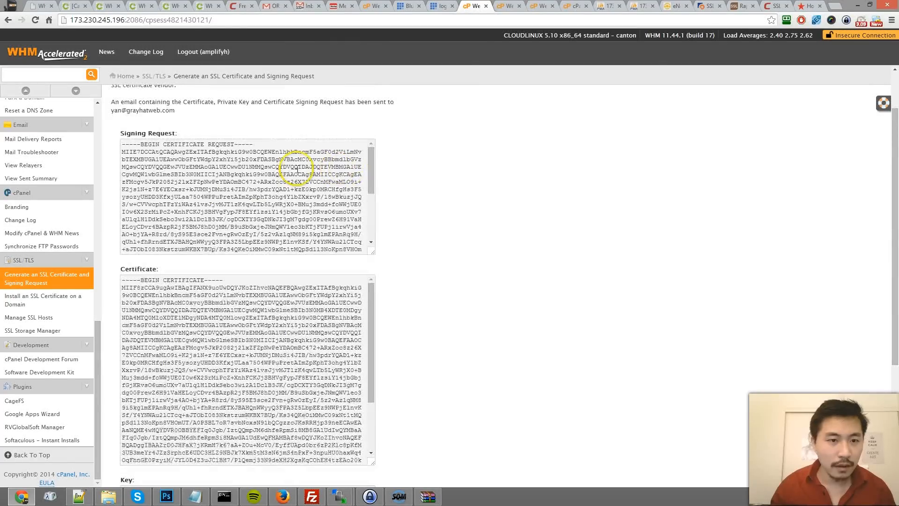
{"action": "triple_click", "coordinate": [247, 195]}
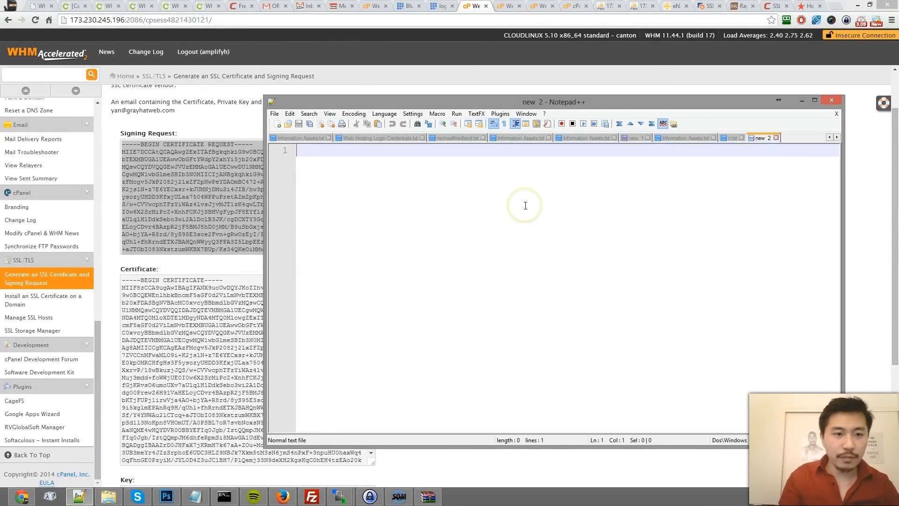
{"action": "type", "text": "Signing Request"}
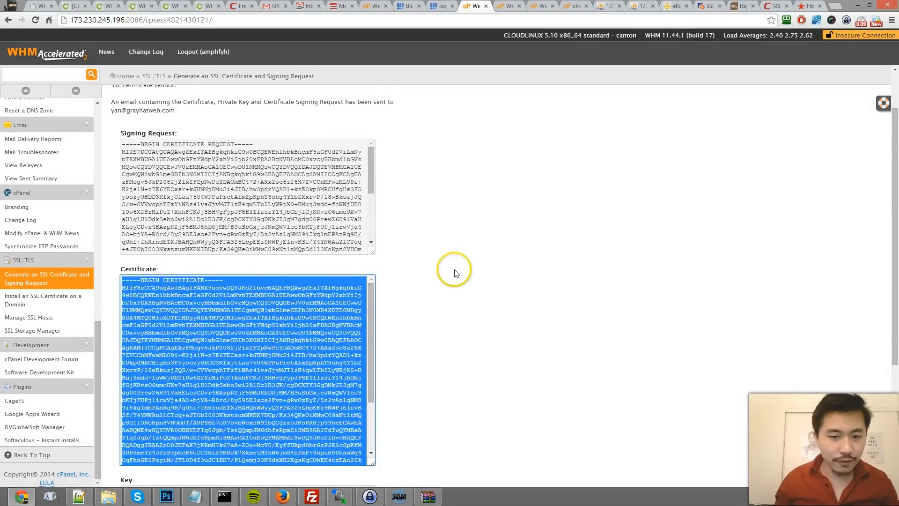
{"action": "scroll", "scroll_direction": "down", "scroll_amount": 3}
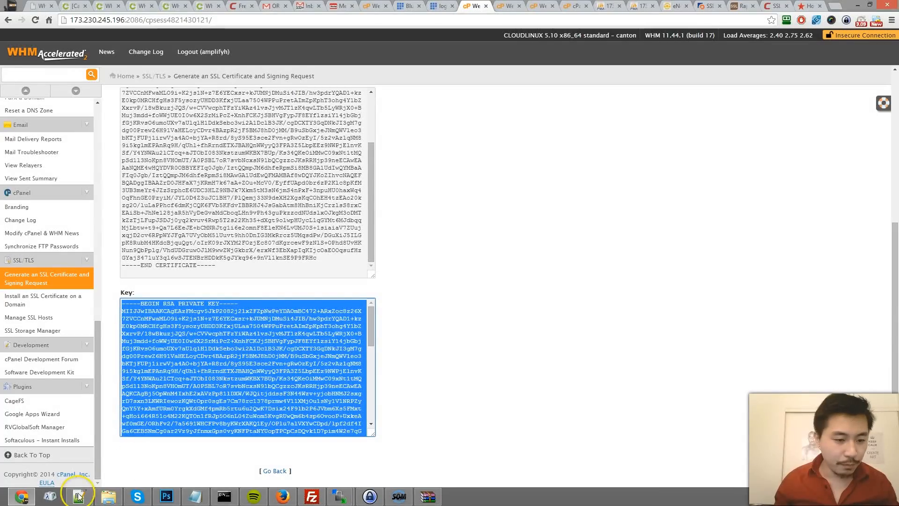
{"action": "left_click", "coordinate": [79, 496]}
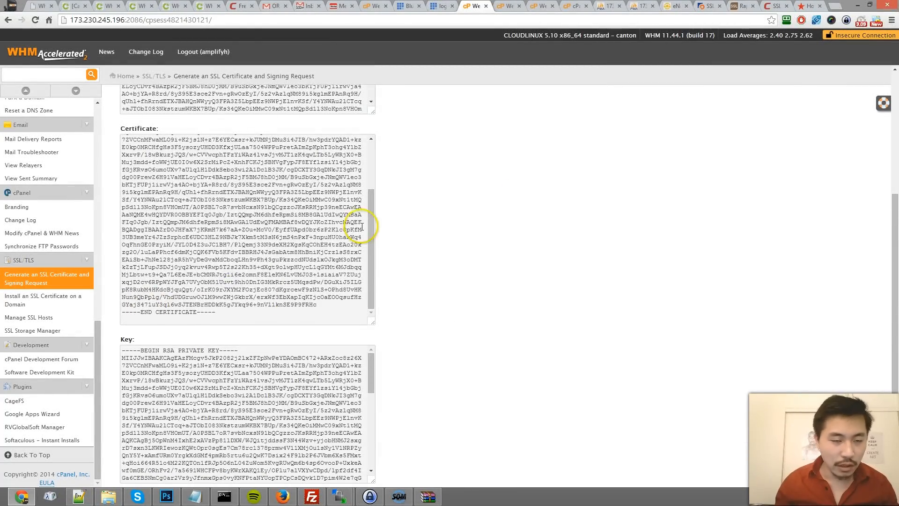
{"action": "mouse_move", "coordinate": [362, 257]}
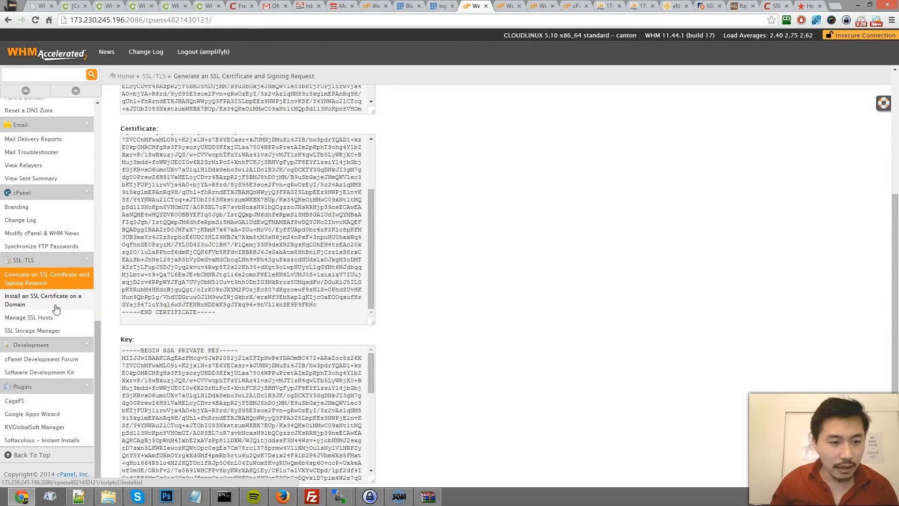
Open Install an SSL Certificate on a Domain and enter lamagiclab.com as the domain.
{"action": "left_click", "coordinate": [43, 300]}
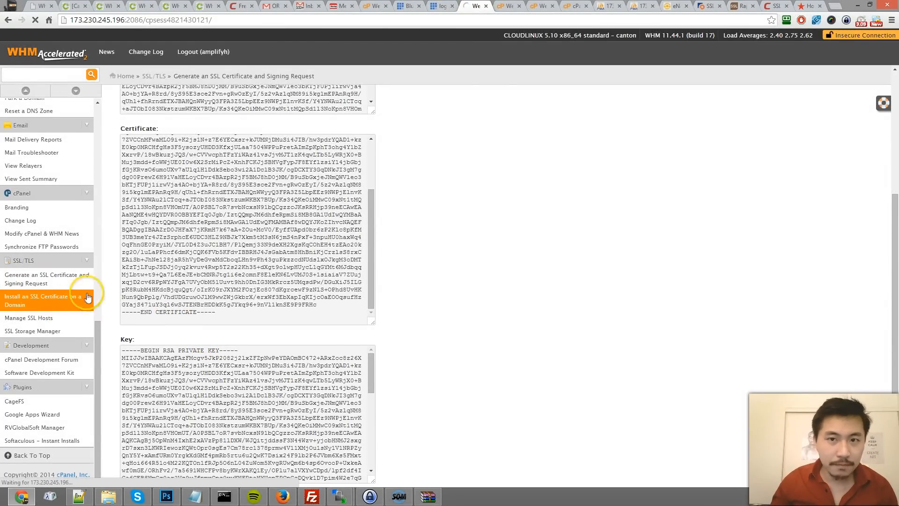
{"action": "left_click", "coordinate": [43, 300]}
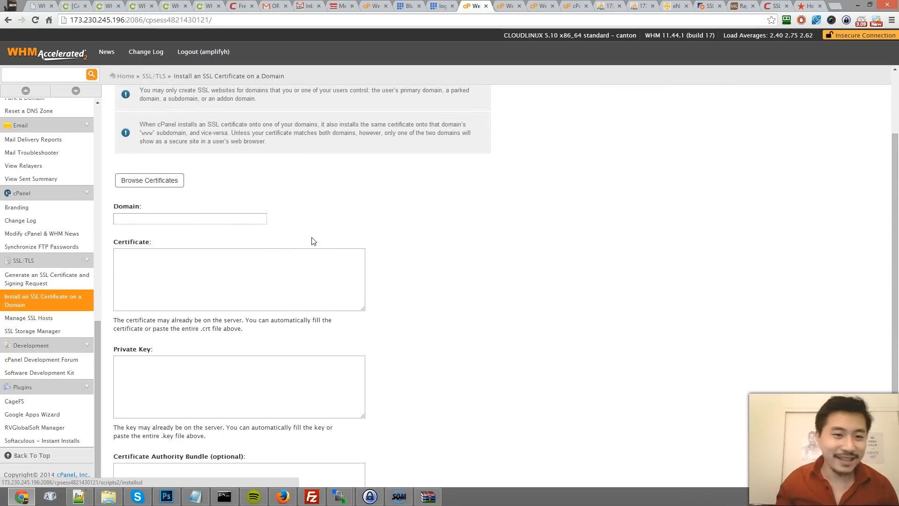
{"action": "left_click", "coordinate": [189, 219]}
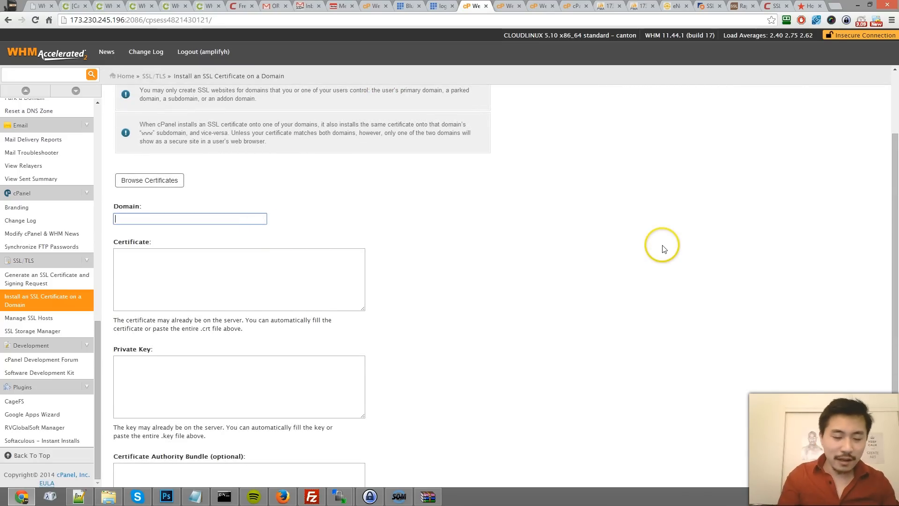
{"action": "type", "text": "lamagiclab.com"}
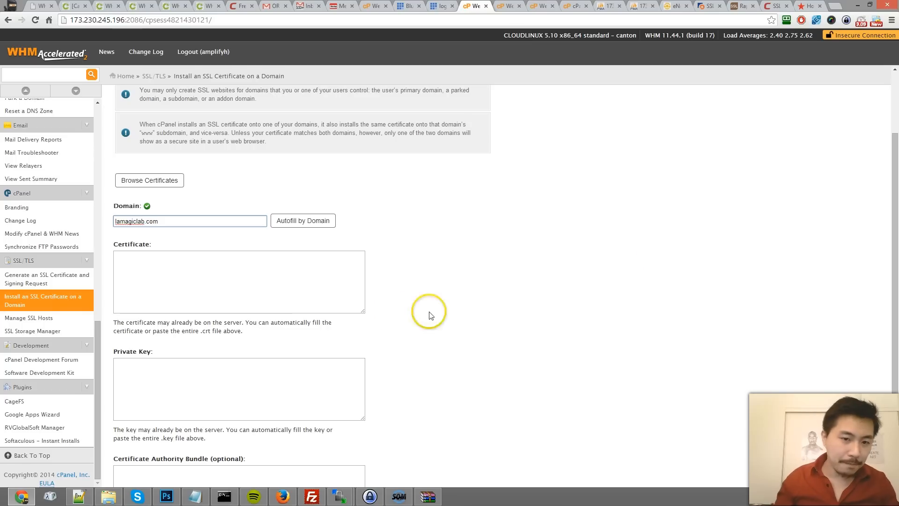
{"action": "left_click", "coordinate": [239, 281]}
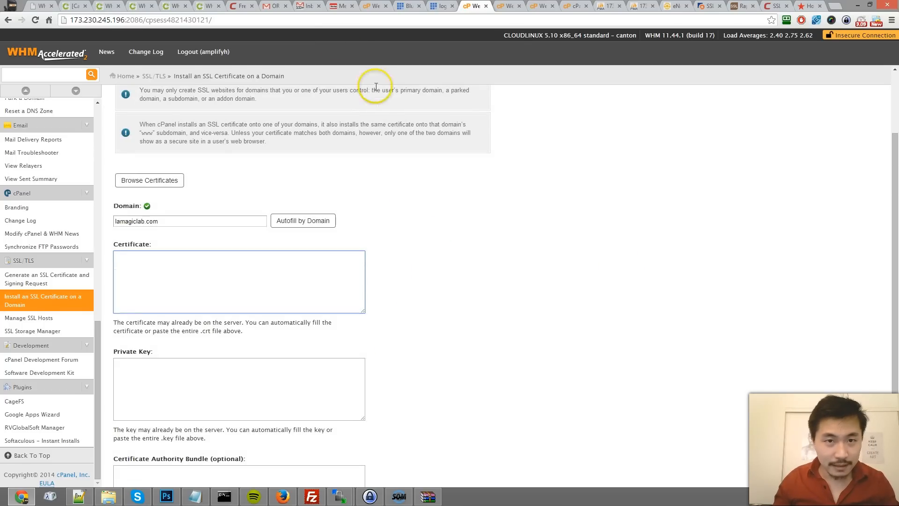
{"action": "left_click", "coordinate": [274, 6]}
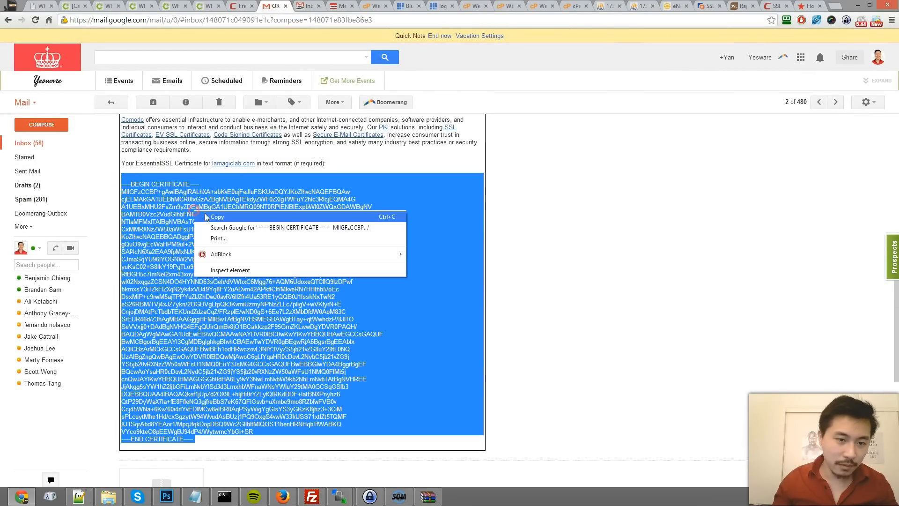
{"action": "left_click", "coordinate": [473, 6]}
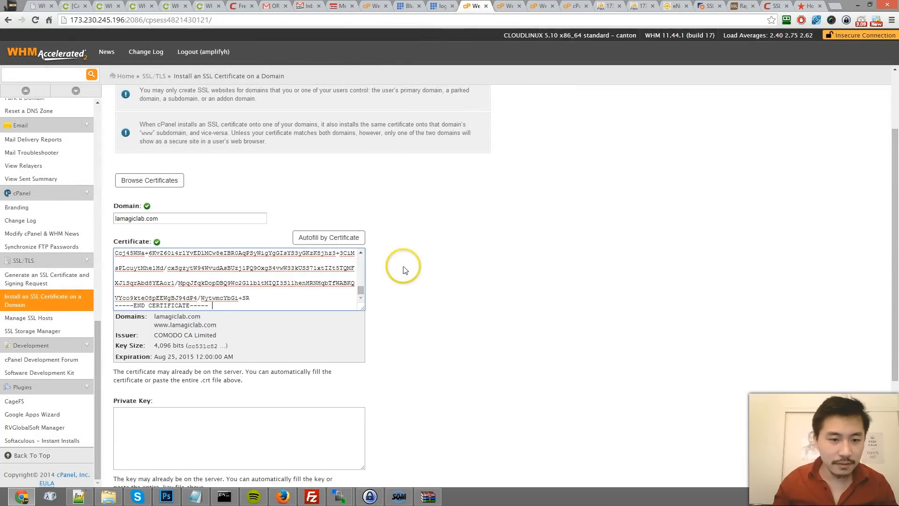
{"action": "scroll", "scroll_direction": "down", "scroll_amount": 3}
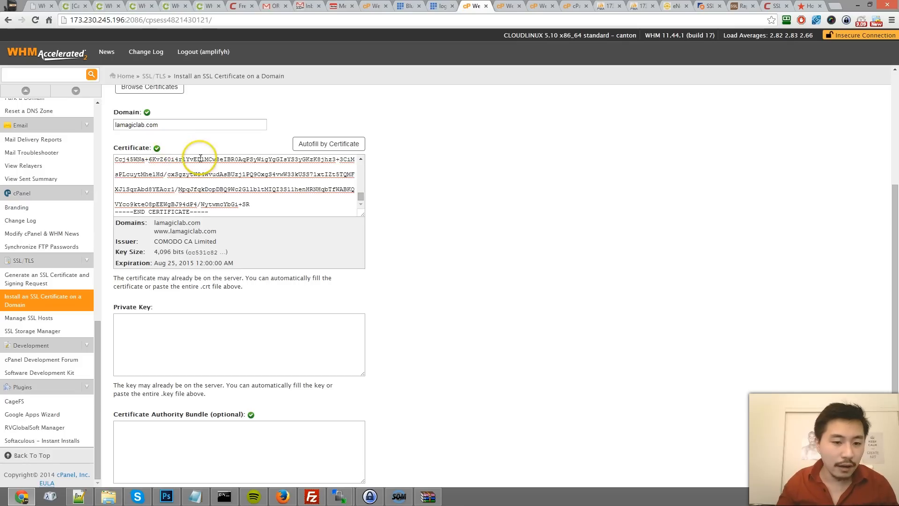
{"action": "scroll", "scroll_direction": "down", "scroll_amount": 3}
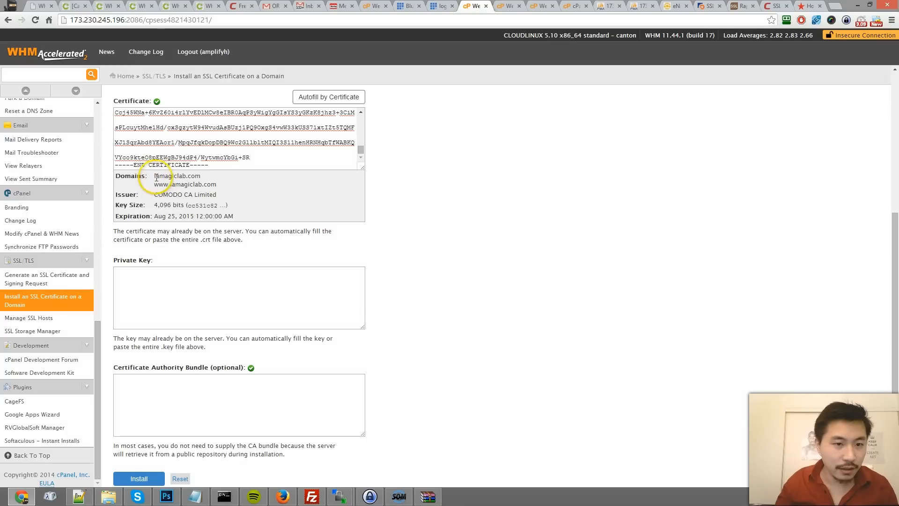
{"action": "left_click_drag", "start_coordinate": [154, 176], "coordinate": [216, 184]}
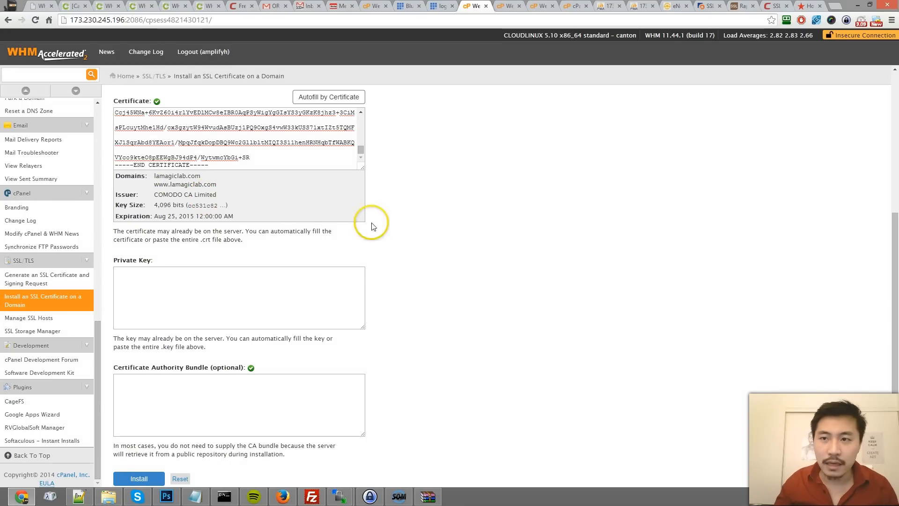
{"action": "mouse_move", "coordinate": [450, 251]}
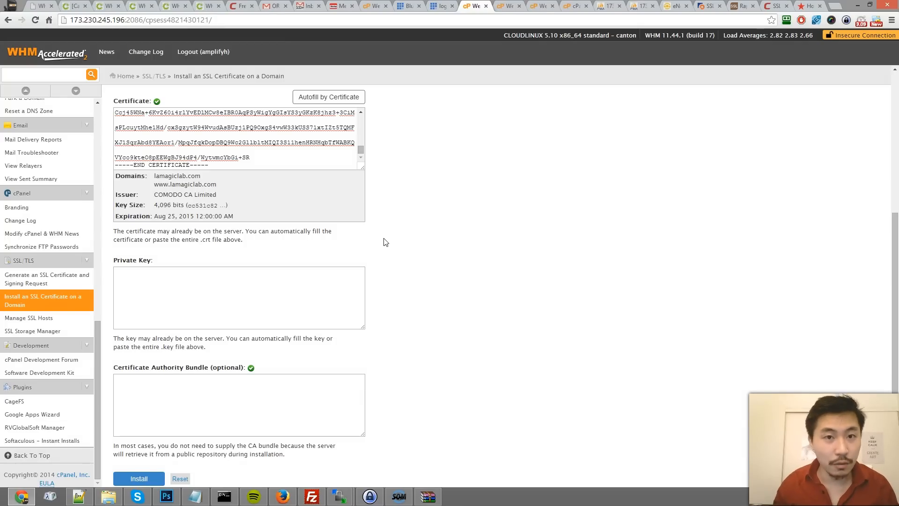
{"action": "mouse_move", "coordinate": [405, 239]}
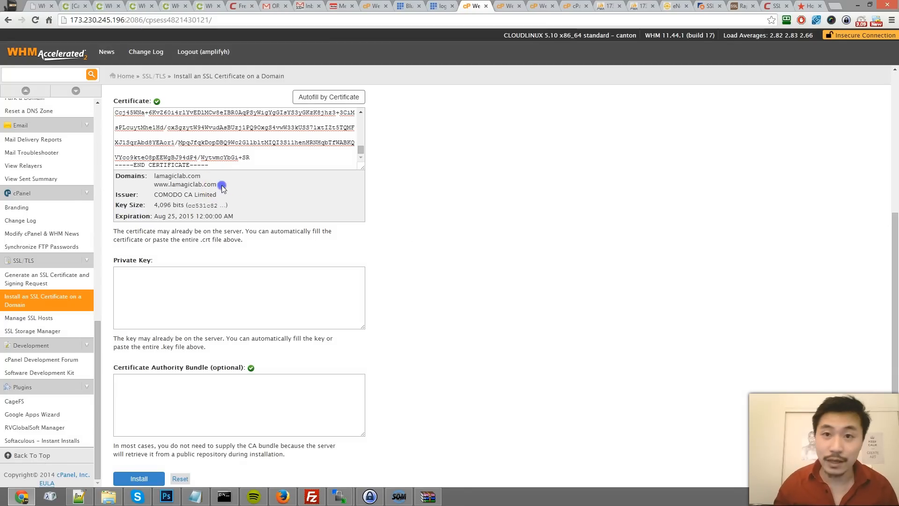
{"action": "double_click", "coordinate": [184, 184]}
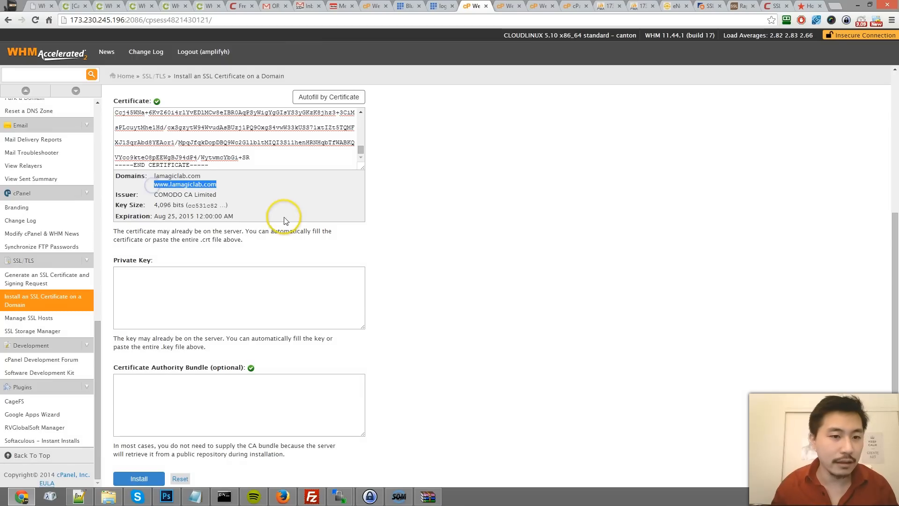
{"action": "scroll", "scroll_direction": "down", "scroll_amount": 3}
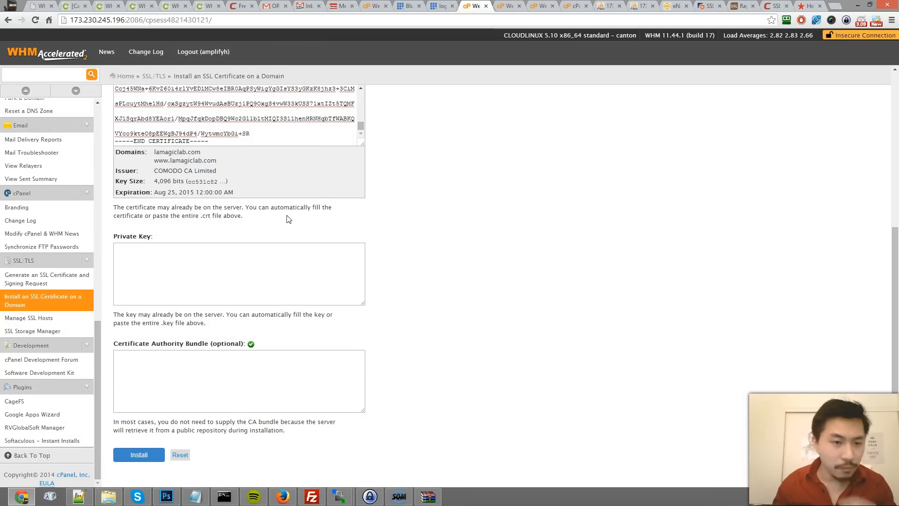
{"action": "double_click", "coordinate": [132, 236]}
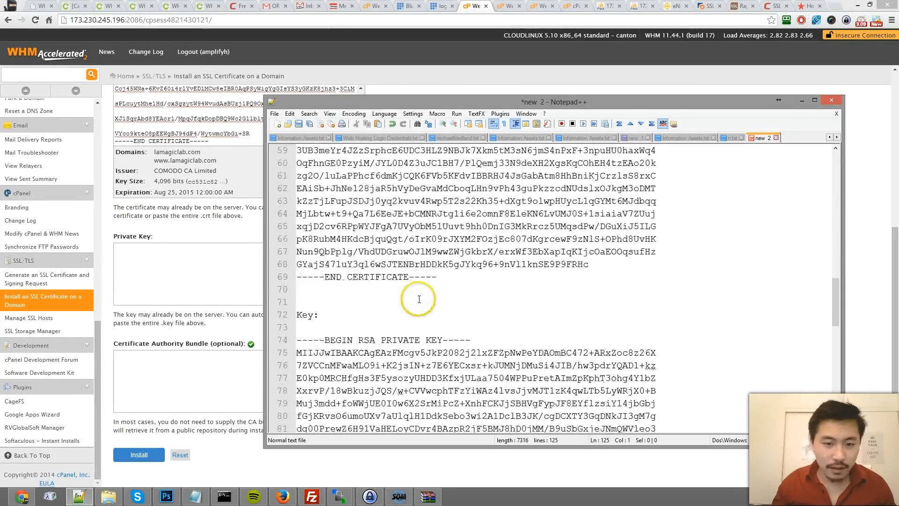
{"action": "scroll", "scroll_direction": "down", "scroll_amount": 3}
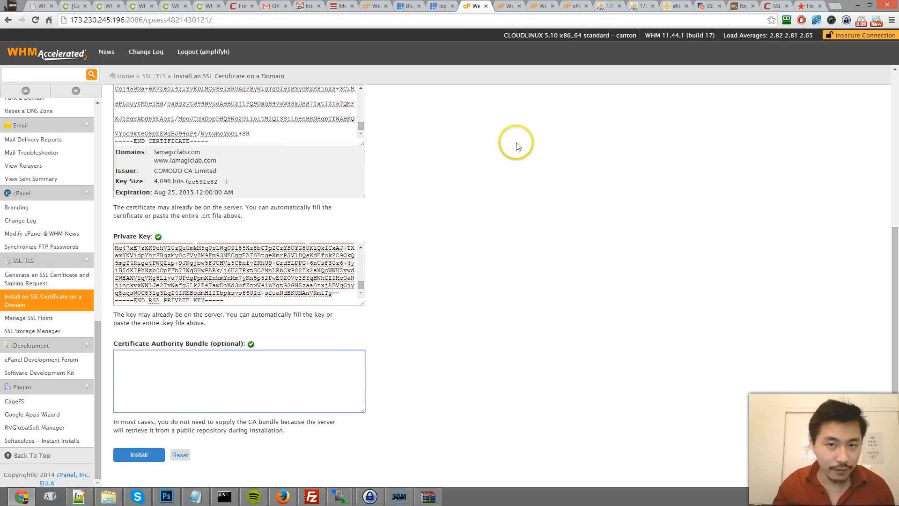
{"action": "mouse_move", "coordinate": [562, 251]}
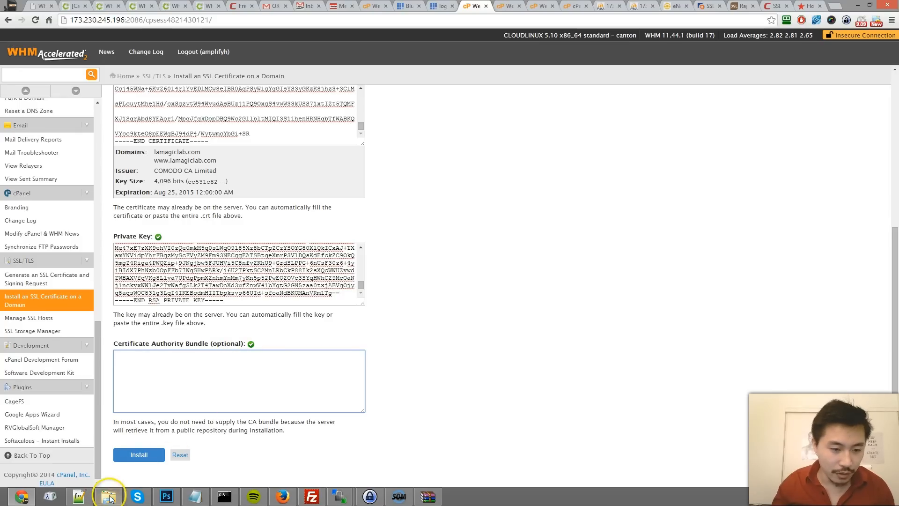
Open EssentialSSLCA_2.crt from the lamagiclab_com folder in Notepad++ for the CA bundle.
{"action": "left_click", "coordinate": [109, 496]}
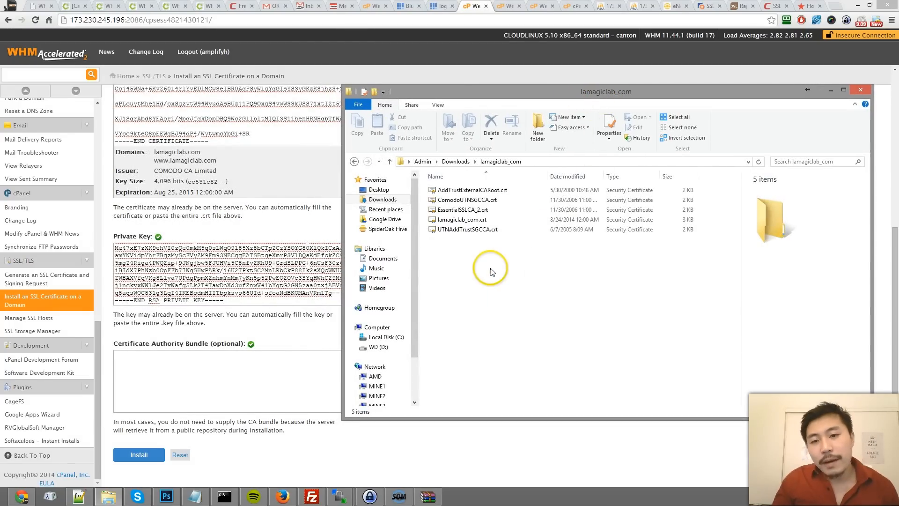
{"action": "left_click", "coordinate": [465, 200]}
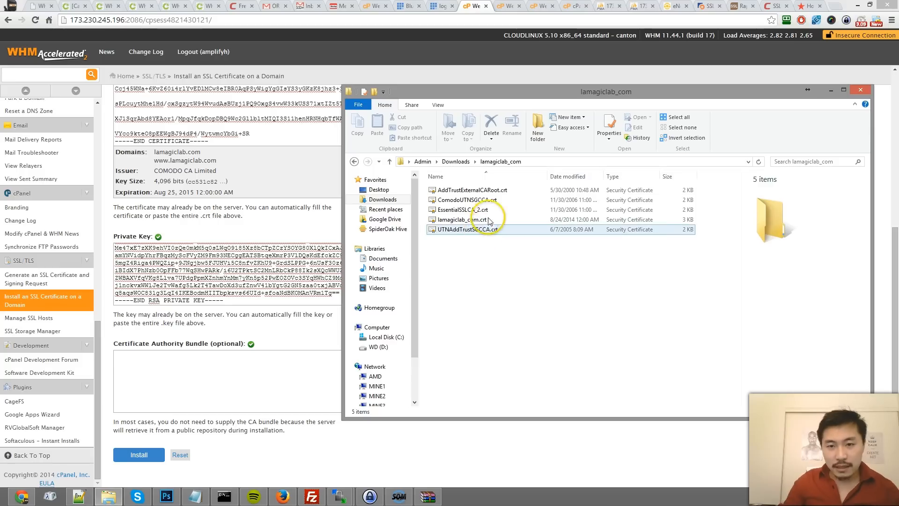
{"action": "mouse_move", "coordinate": [473, 189]}
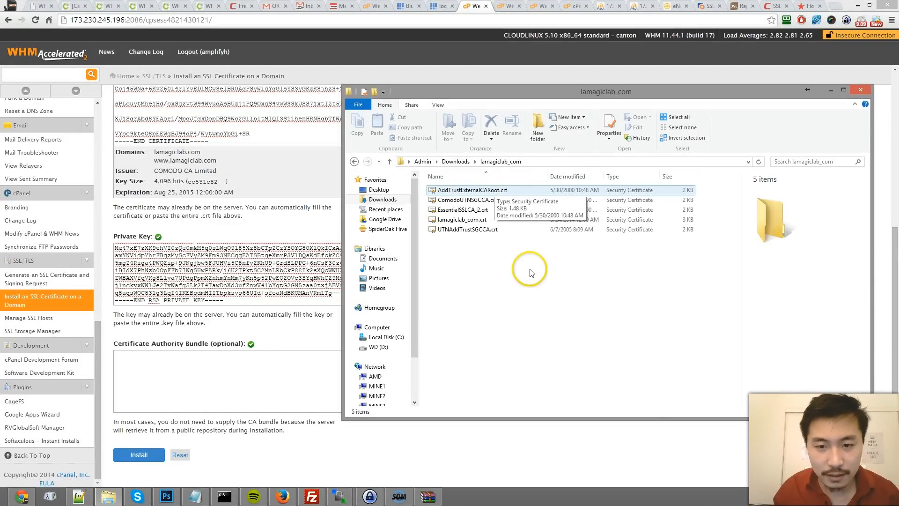
{"action": "left_click", "coordinate": [463, 210]}
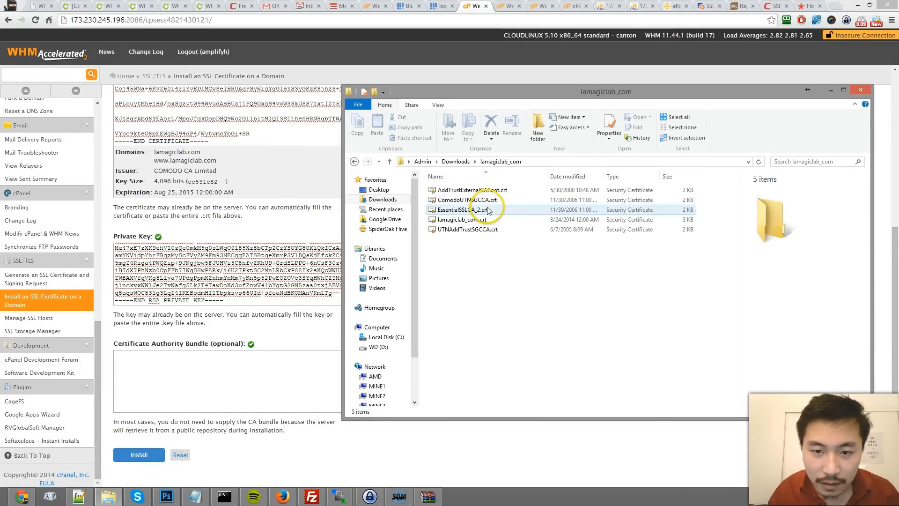
{"action": "right_click", "coordinate": [465, 210]}
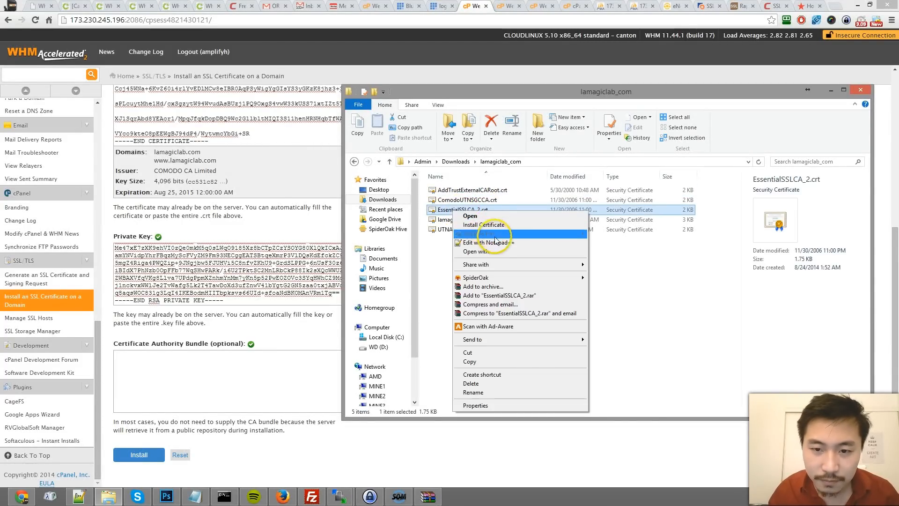
{"action": "left_click", "coordinate": [486, 242]}
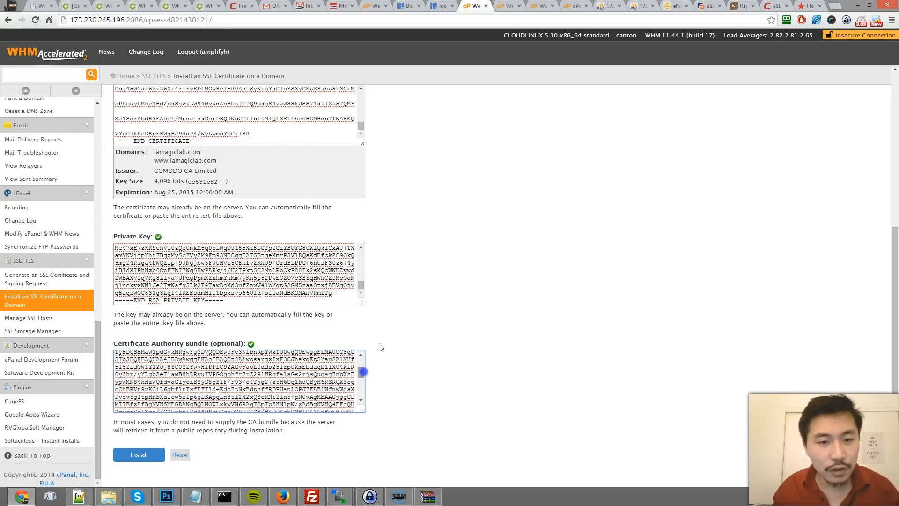
{"action": "scroll", "scroll_direction": "up", "scroll_amount": 3}
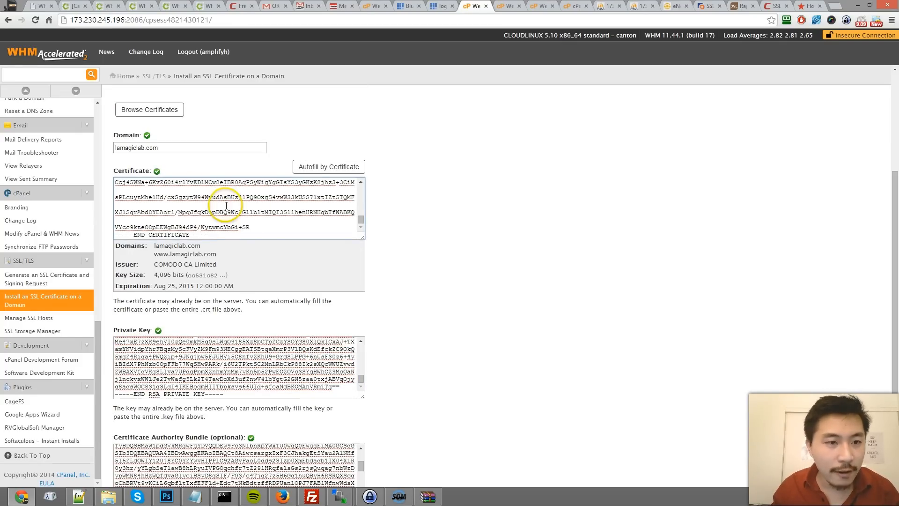
{"action": "mouse_move", "coordinate": [315, 205]}
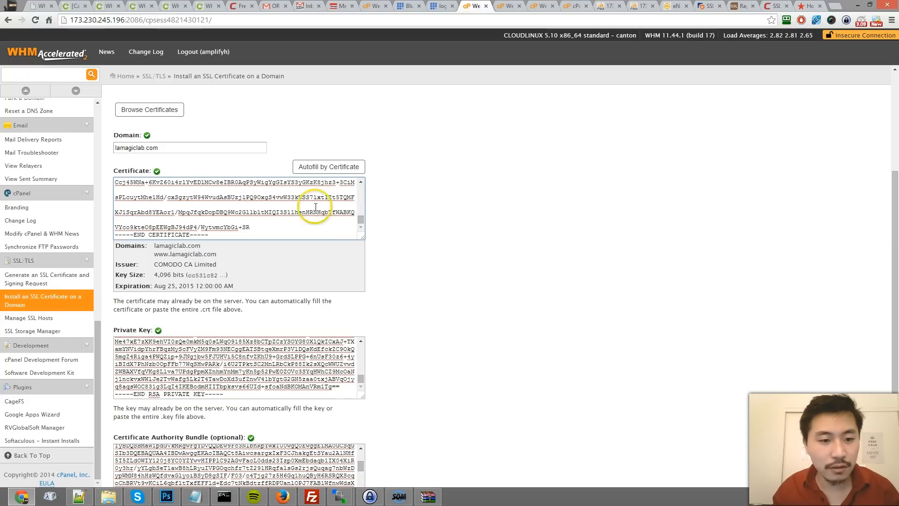
{"action": "scroll", "scroll_direction": "down", "scroll_amount": 3}
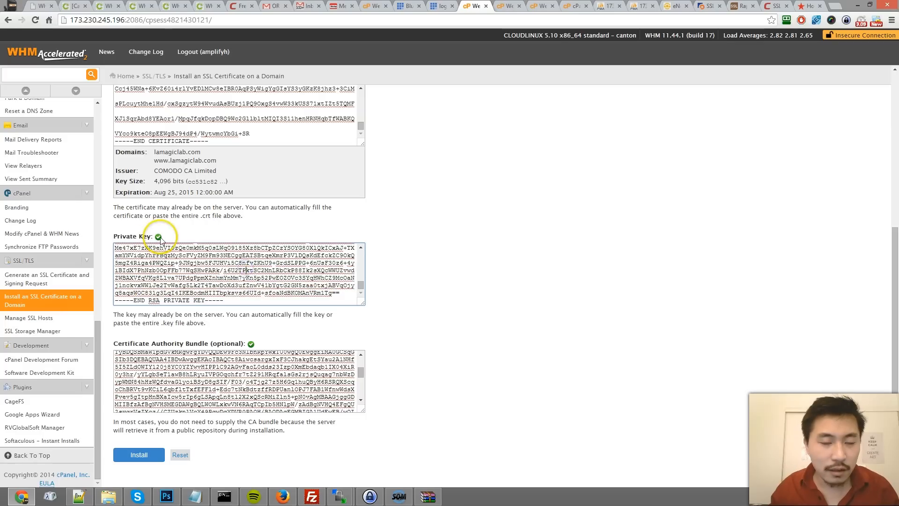
{"action": "mouse_move", "coordinate": [286, 454]}
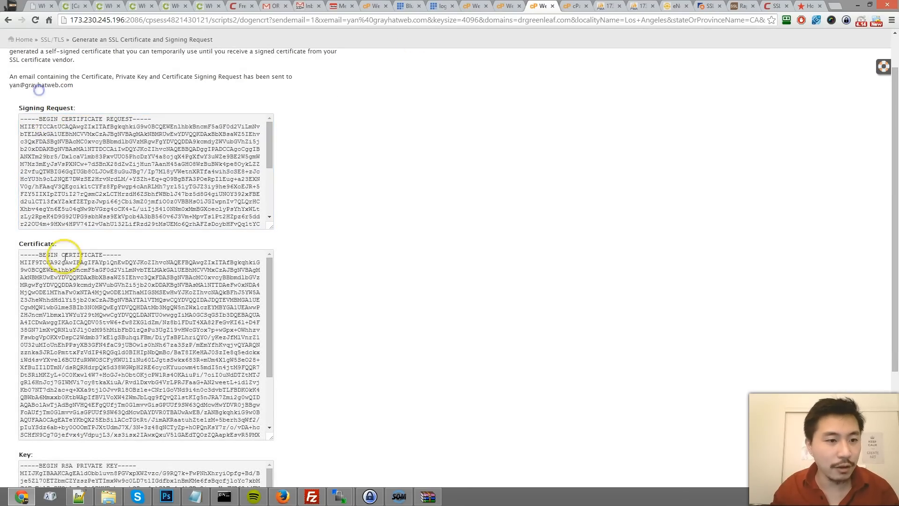
{"action": "scroll", "scroll_direction": "down", "scroll_amount": 3}
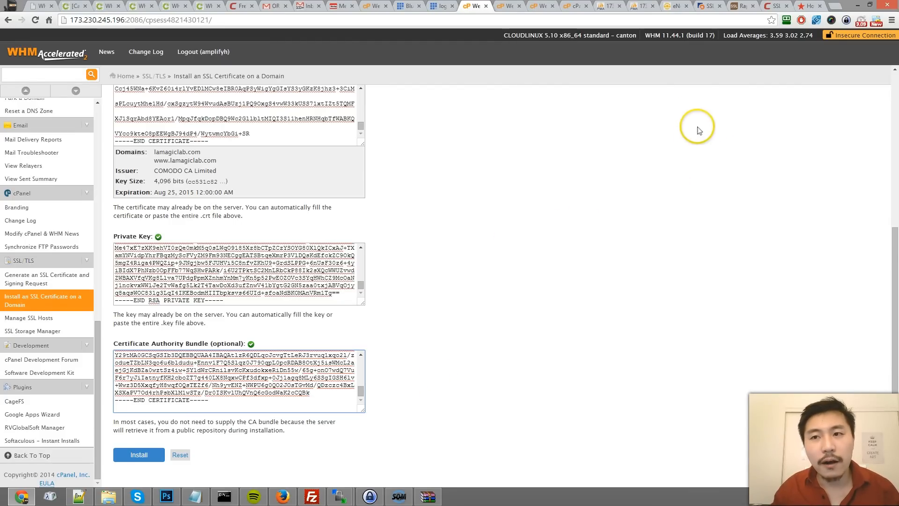
{"action": "mouse_move", "coordinate": [651, 125]}
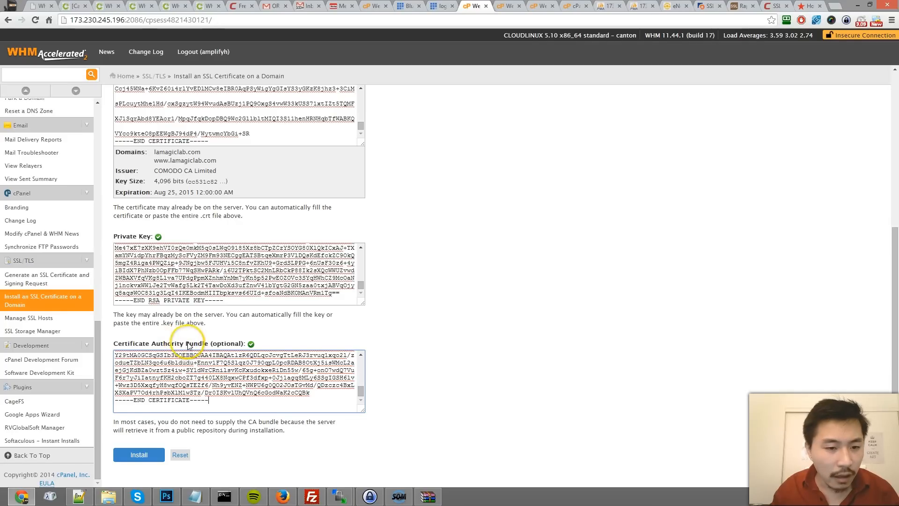
{"action": "double_click", "coordinate": [148, 343]}
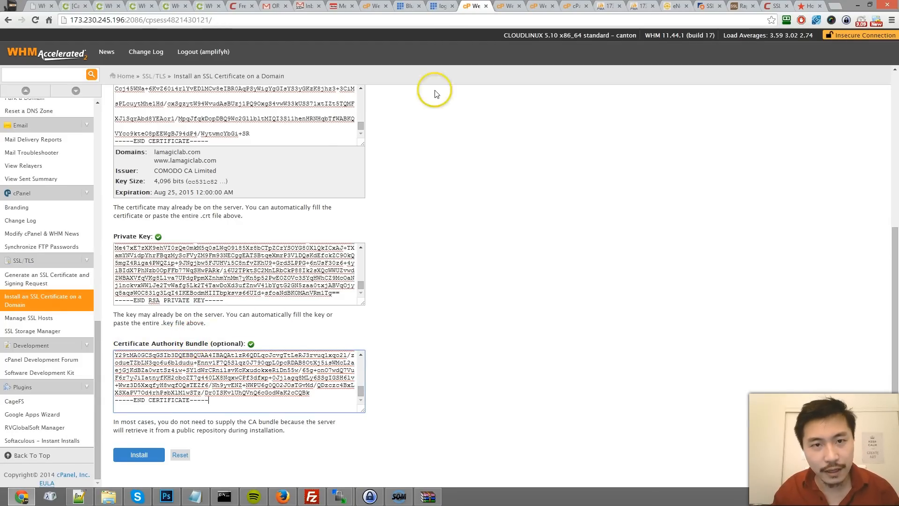
{"action": "type", "text": "CA"}
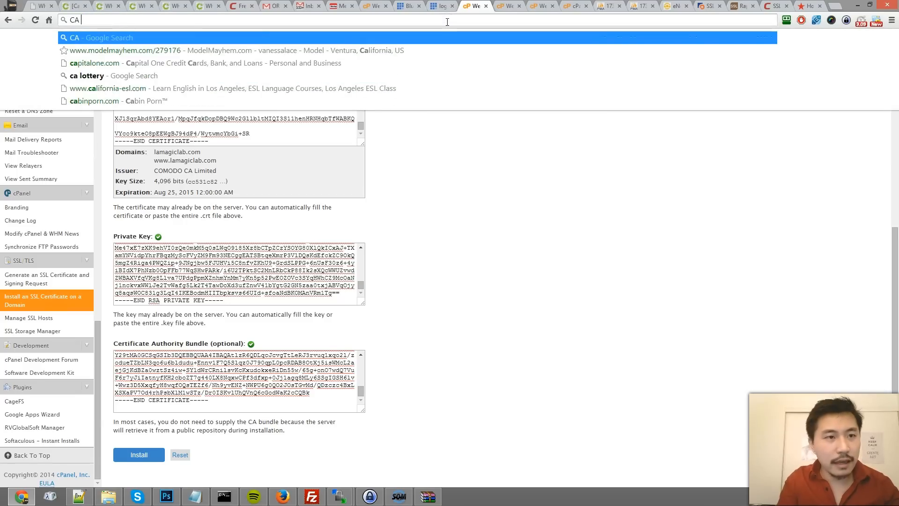
{"action": "type", "text": "certificate"}
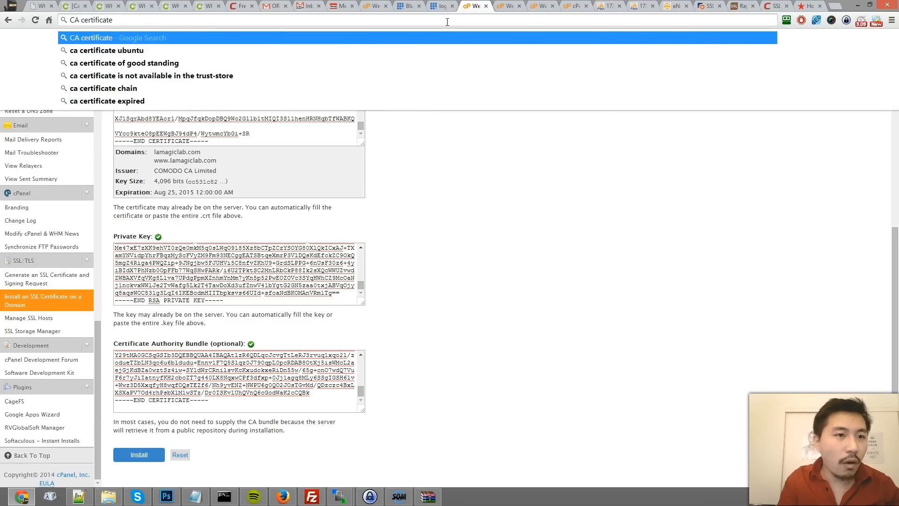
{"action": "type", "text": "Certificat"}
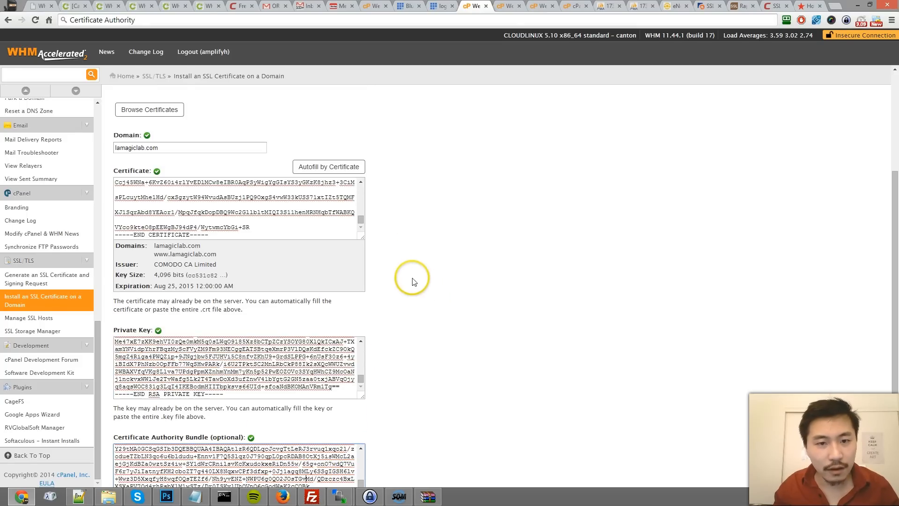
{"action": "scroll", "scroll_direction": "down", "scroll_amount": 3}
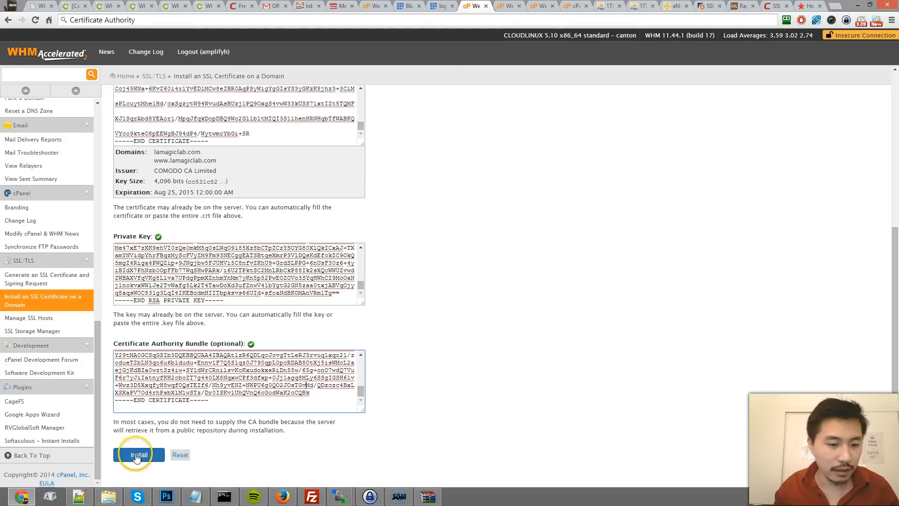
Install the Comodo certificate on lamagiclab.com, dismiss the success dialog, and start a blank tab.
{"action": "left_click", "coordinate": [139, 455]}
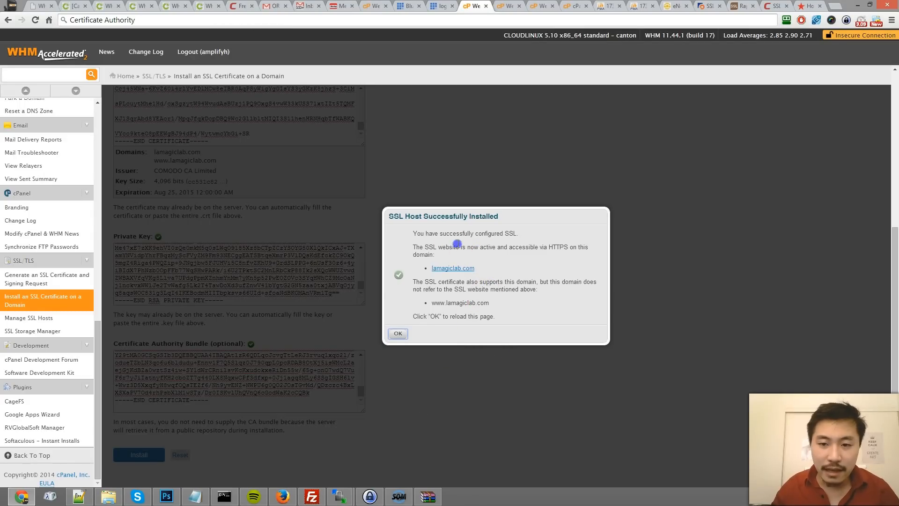
{"action": "left_click", "coordinate": [398, 333]}
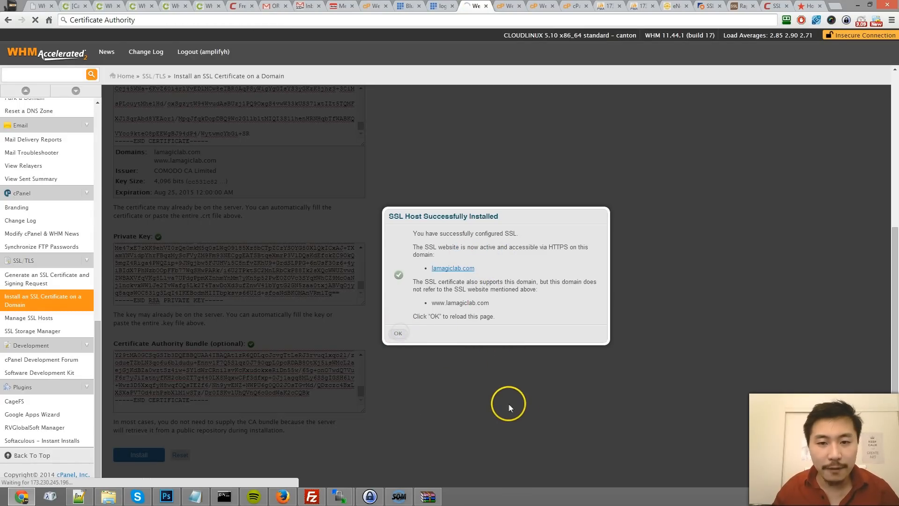
{"action": "left_click", "coordinate": [398, 333]}
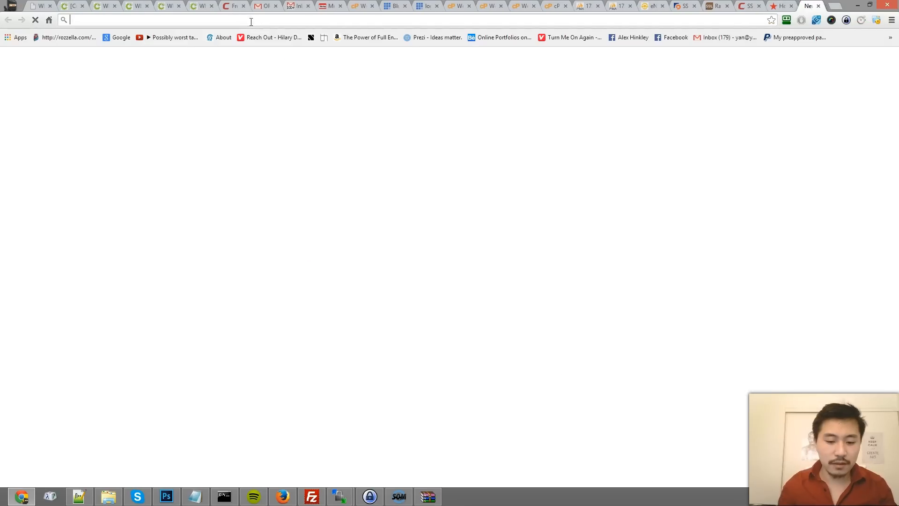
Load lamagiclab.com and inspect its padlock secure-connection details.
{"action": "type", "text": "www.facebook.com"}
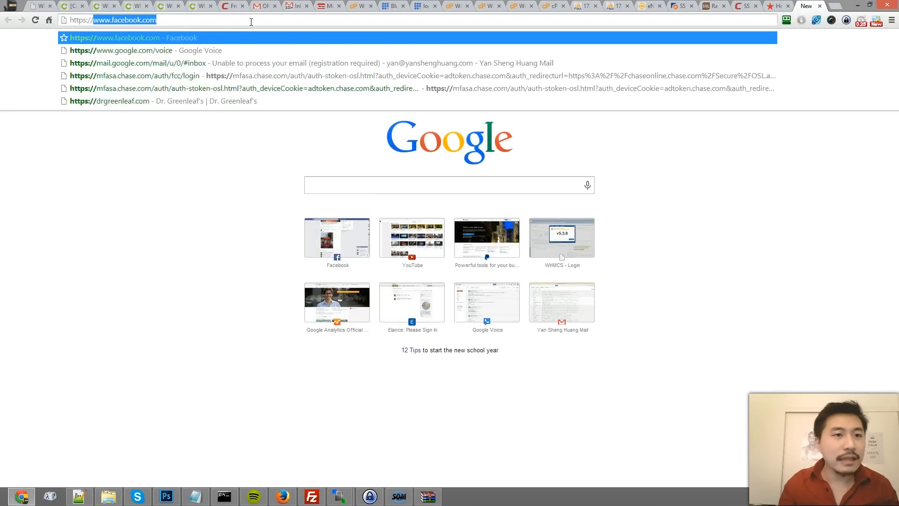
{"action": "type", "text": "http://lamagiclab.com/"}
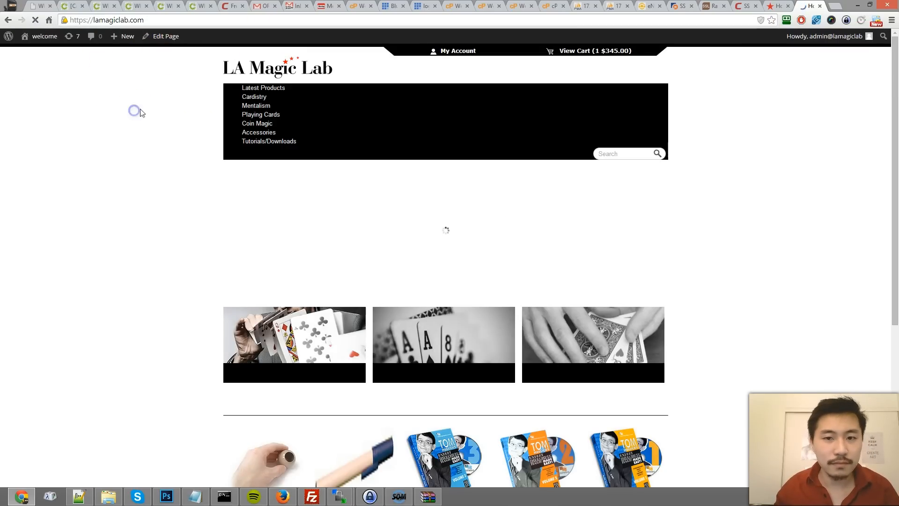
{"action": "left_click", "coordinate": [63, 20]}
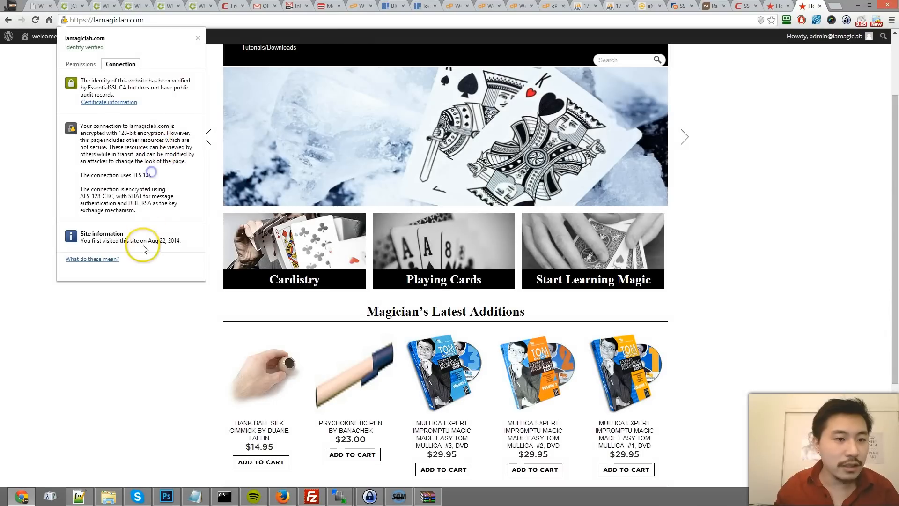
{"action": "left_click", "coordinate": [66, 20]}
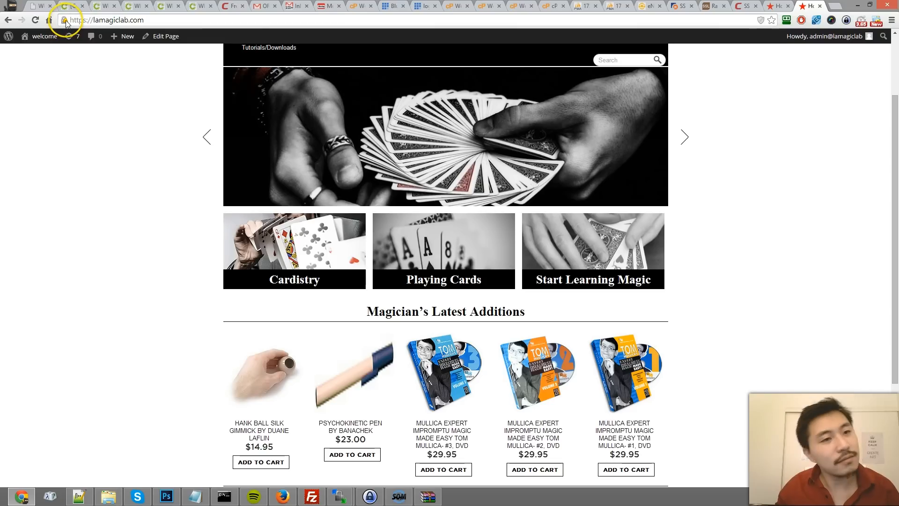
{"action": "mouse_move", "coordinate": [65, 20]}
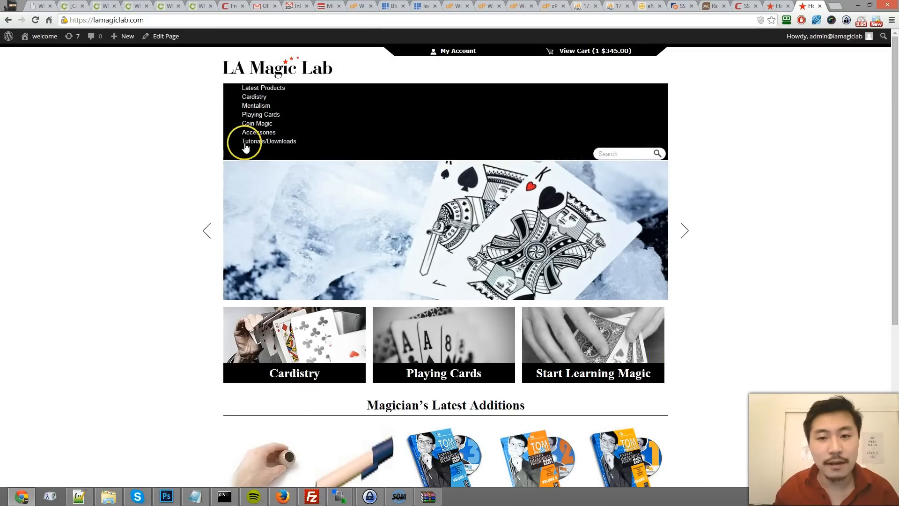
Scroll through the lamagiclab.com home page.
{"action": "scroll", "scroll_direction": "down", "scroll_amount": 3}
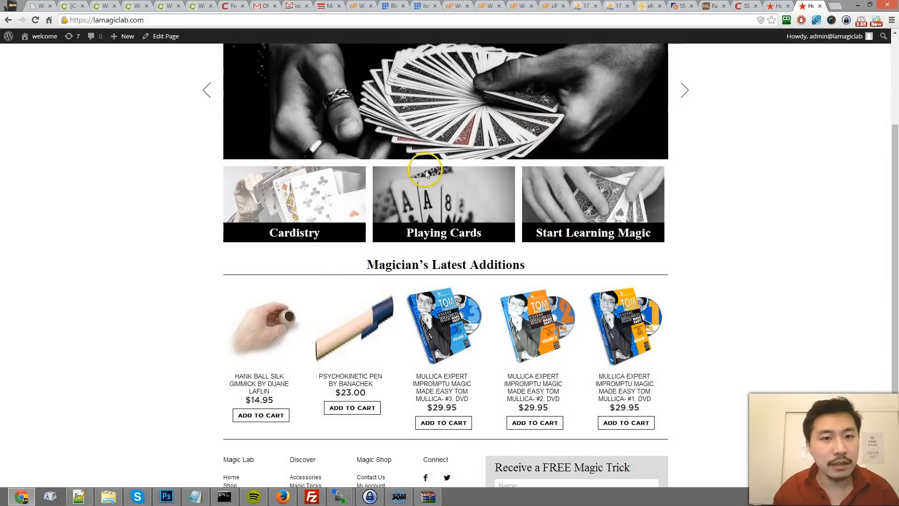
{"action": "scroll", "scroll_direction": "up", "scroll_amount": 3}
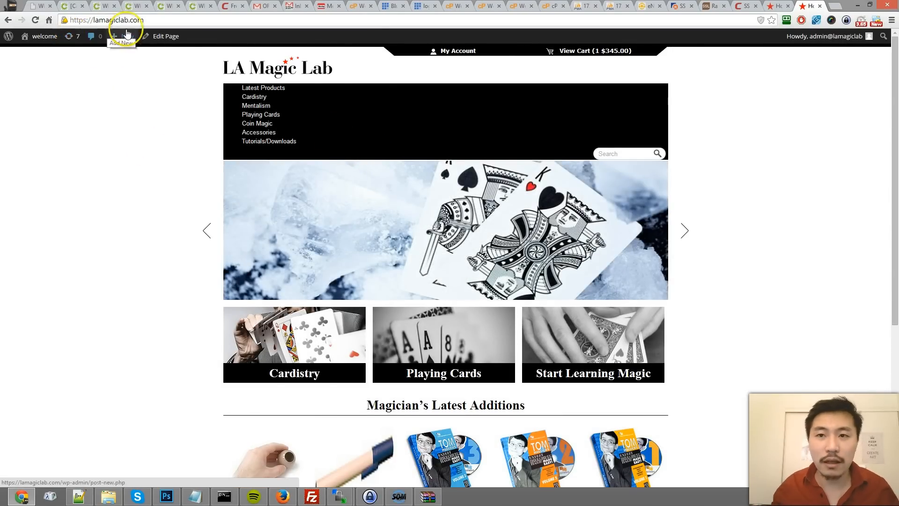
{"action": "scroll", "scroll_direction": "down", "scroll_amount": 3}
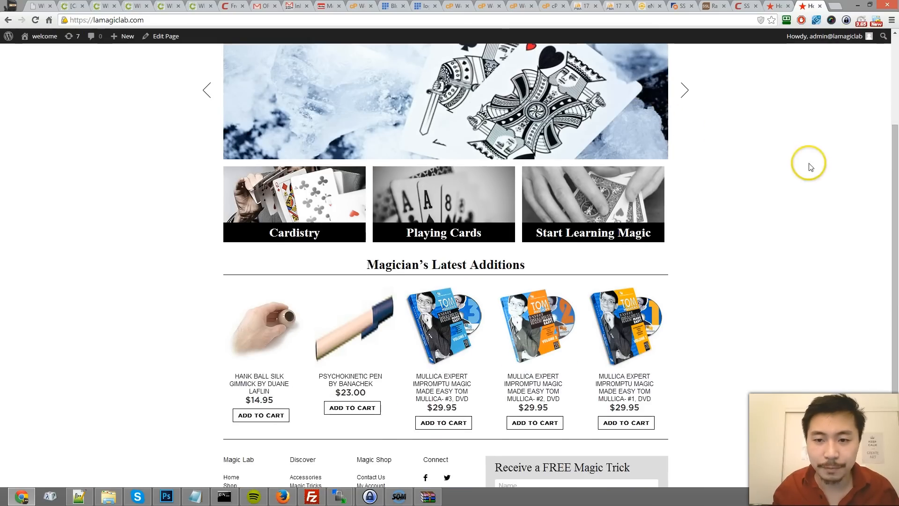
{"action": "scroll", "scroll_direction": "down", "scroll_amount": 3}
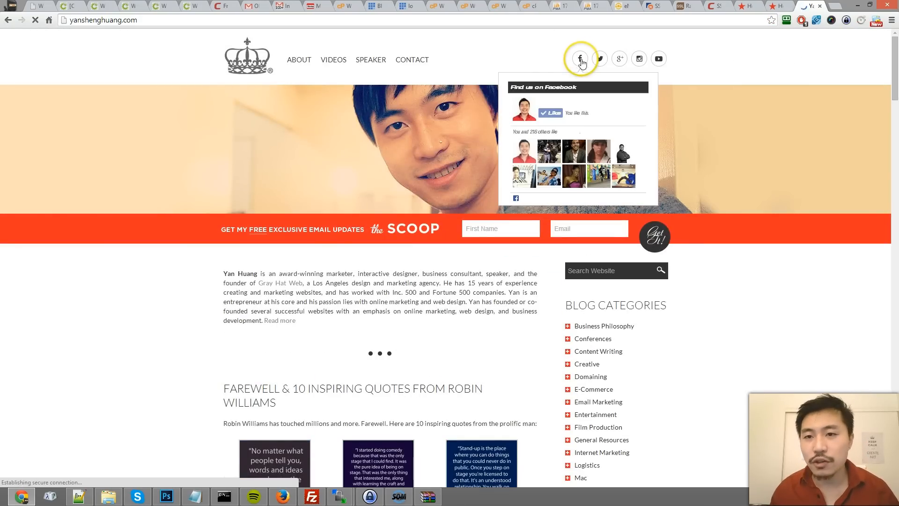
Scroll the yanshenghuang.com blog home page and go to VIDEOS in the top navigation.
{"action": "left_click", "coordinate": [600, 58]}
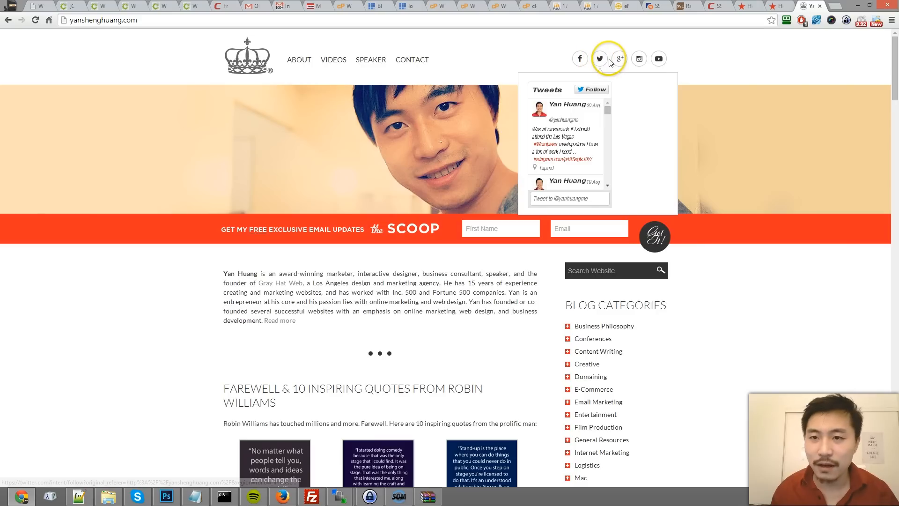
{"action": "mouse_move", "coordinate": [619, 73]}
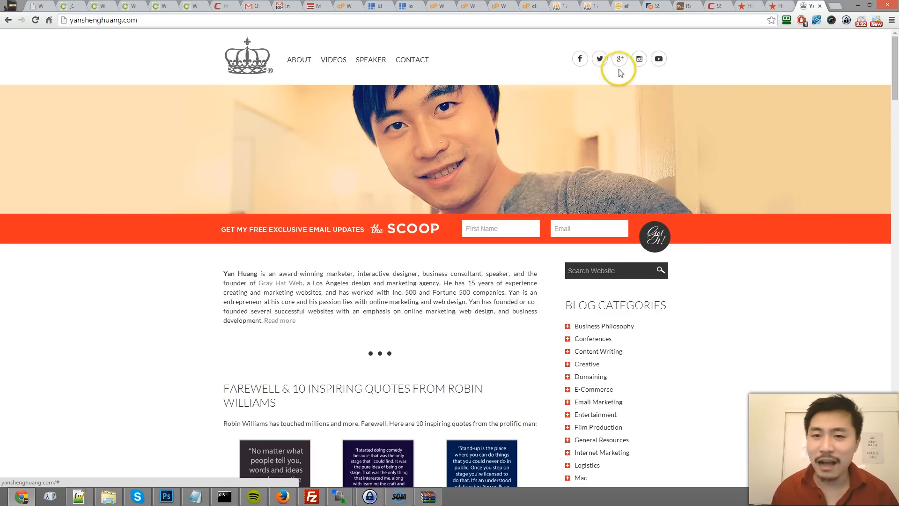
{"action": "scroll", "scroll_direction": "down", "scroll_amount": 3}
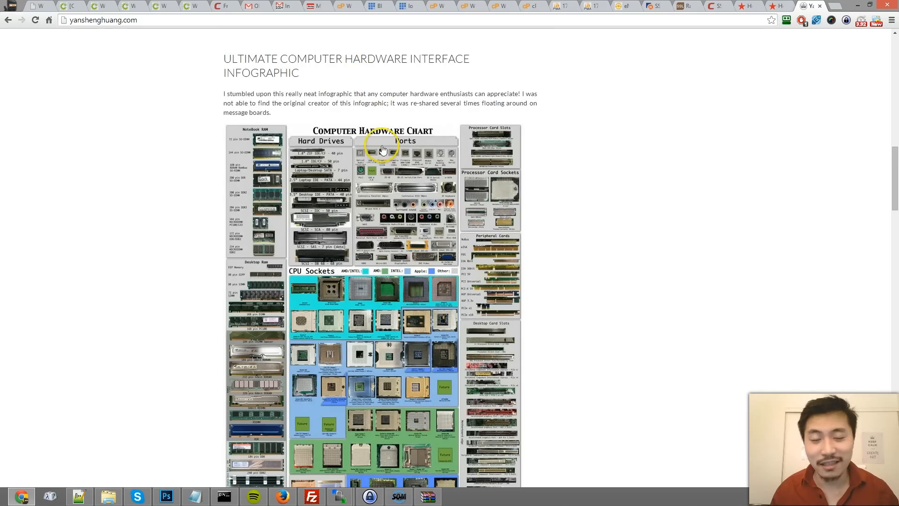
{"action": "scroll", "scroll_direction": "down", "scroll_amount": 3}
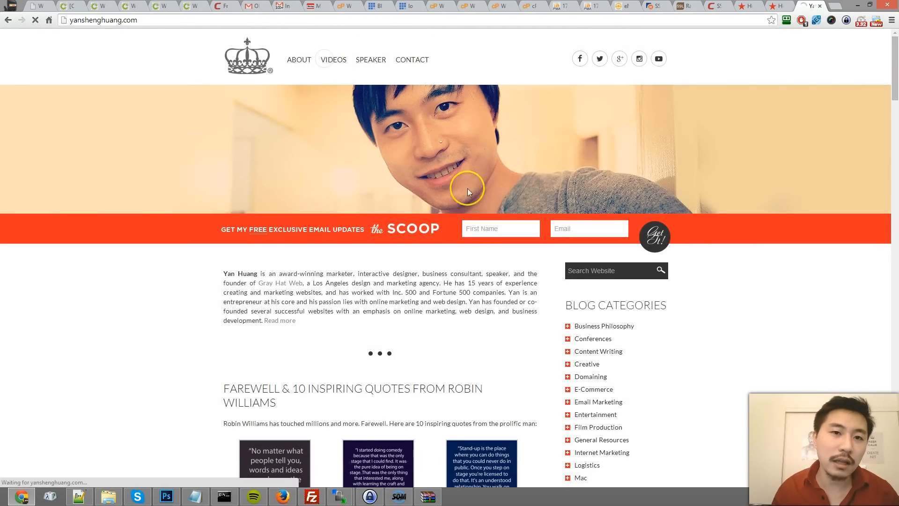
{"action": "left_click", "coordinate": [333, 59]}
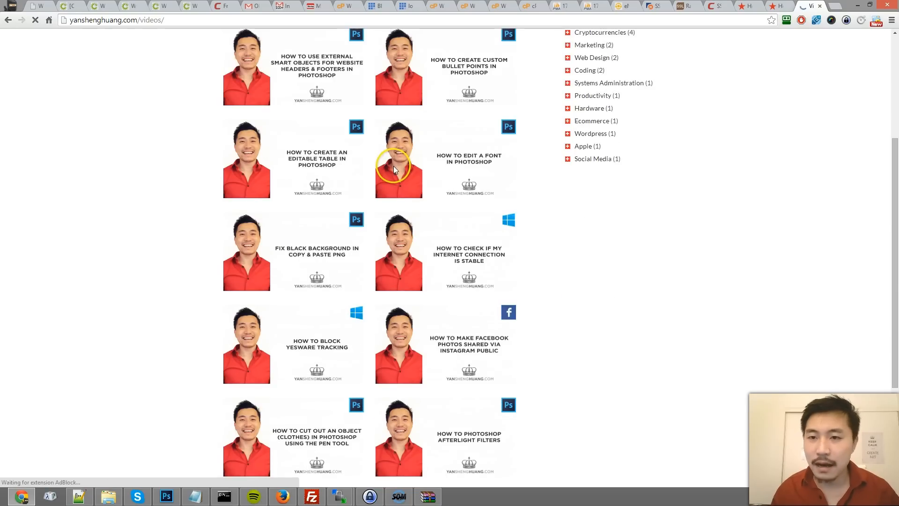